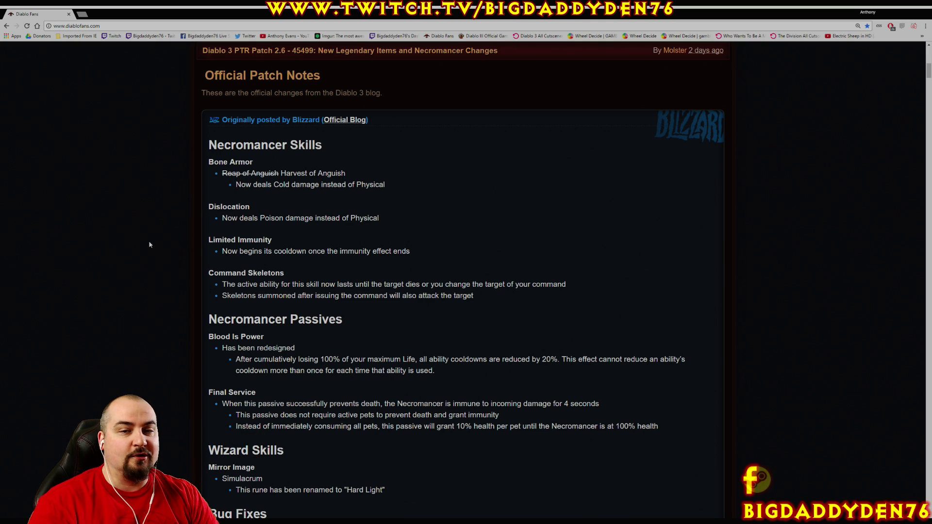
pyautogui.moveTo(157, 240)
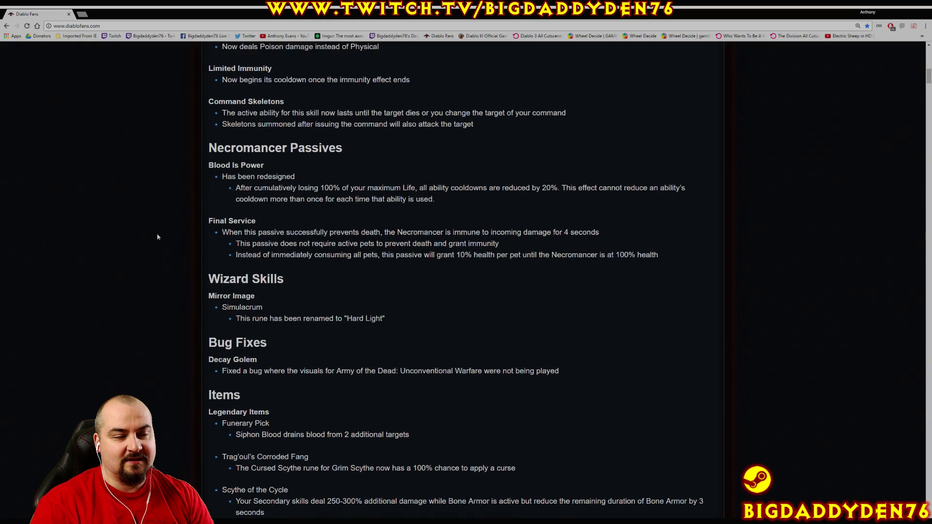
# Read the Limited Immunity passive note, highlighting it while reading
pyautogui.scroll(3)
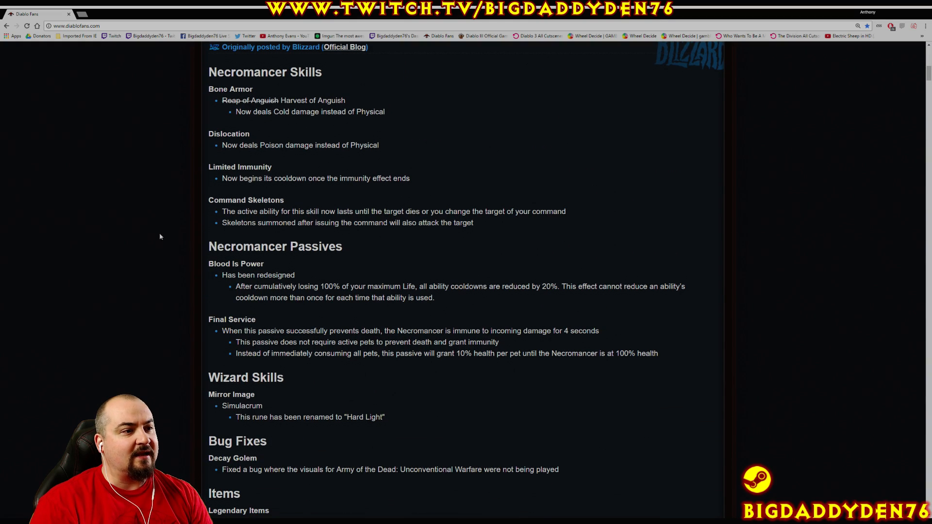
pyautogui.moveTo(277, 109)
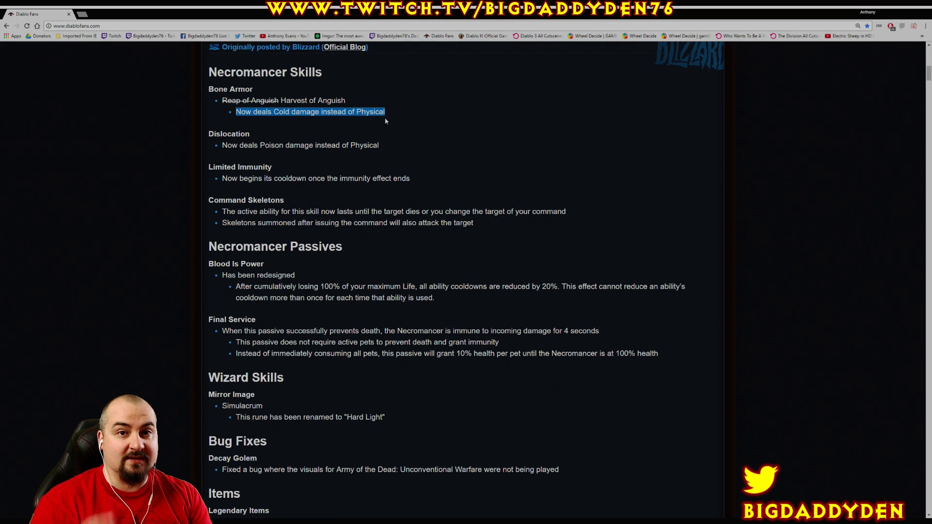
pyautogui.moveTo(426, 170)
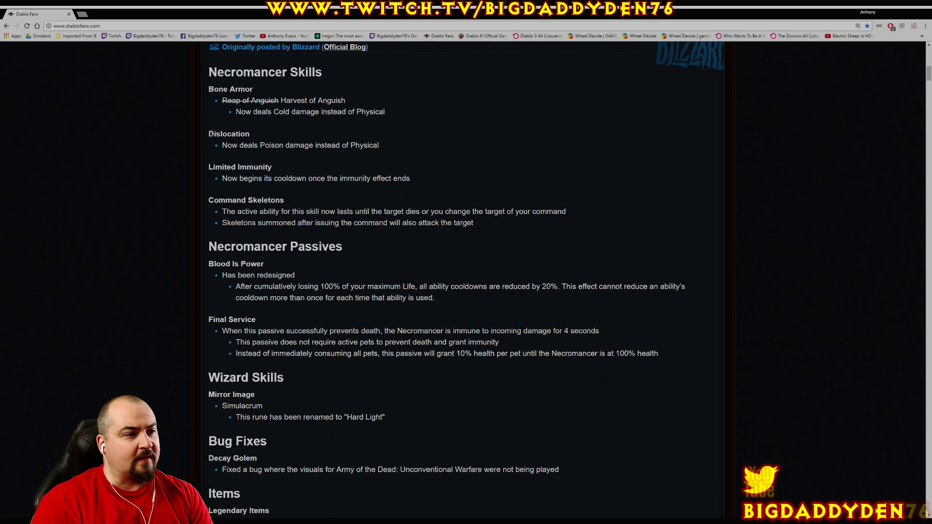
pyautogui.moveTo(222, 145); pyautogui.dragTo(335, 144)
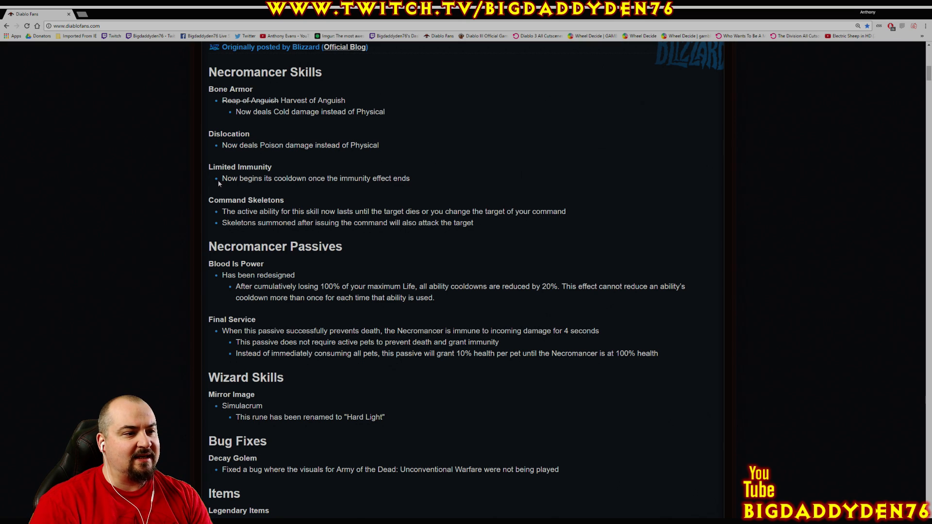
pyautogui.moveTo(221, 178); pyautogui.dragTo(372, 179)
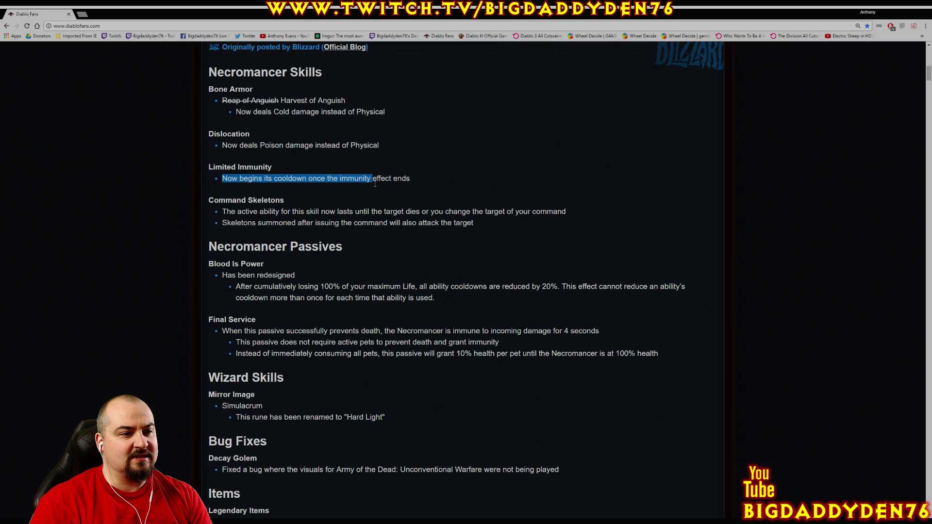
pyautogui.click(450, 191)
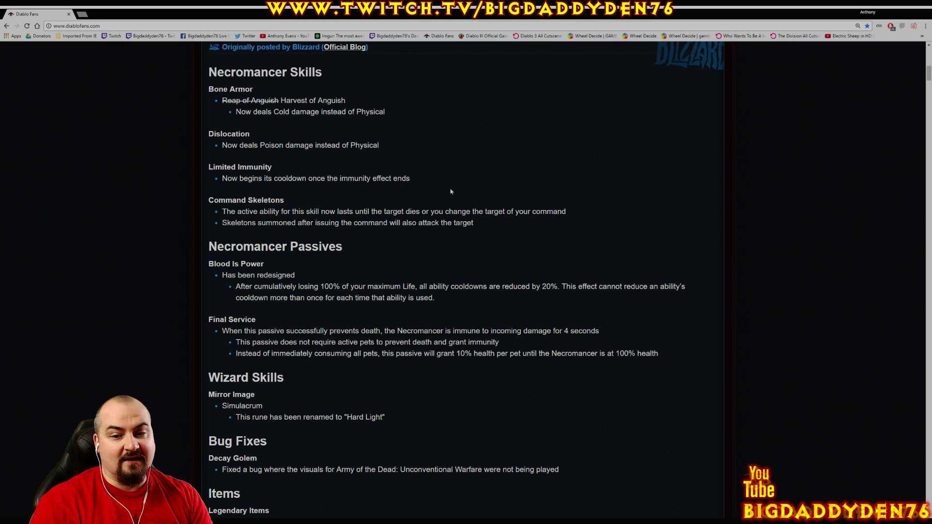
pyautogui.doubleClick(246, 200)
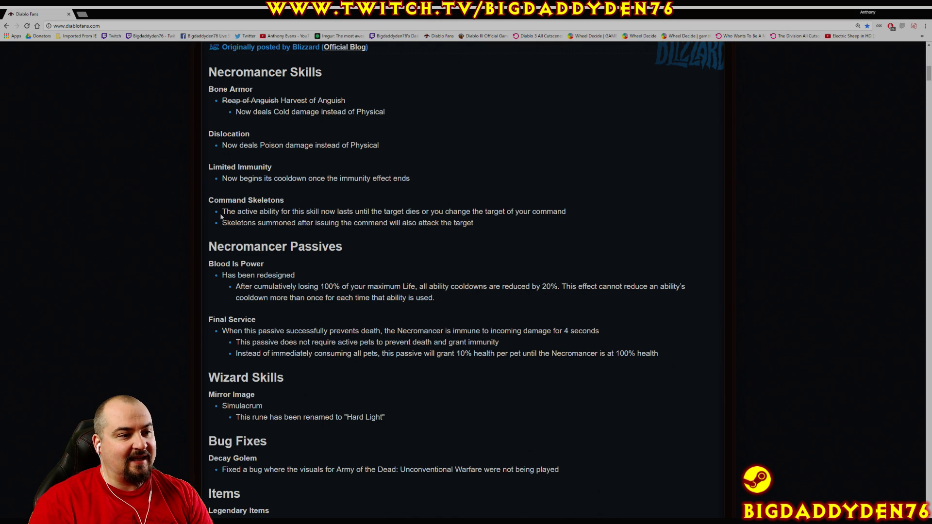
# Read the first Command Skeletons change, highlighting along the line
pyautogui.moveTo(222, 210); pyautogui.dragTo(343, 211)
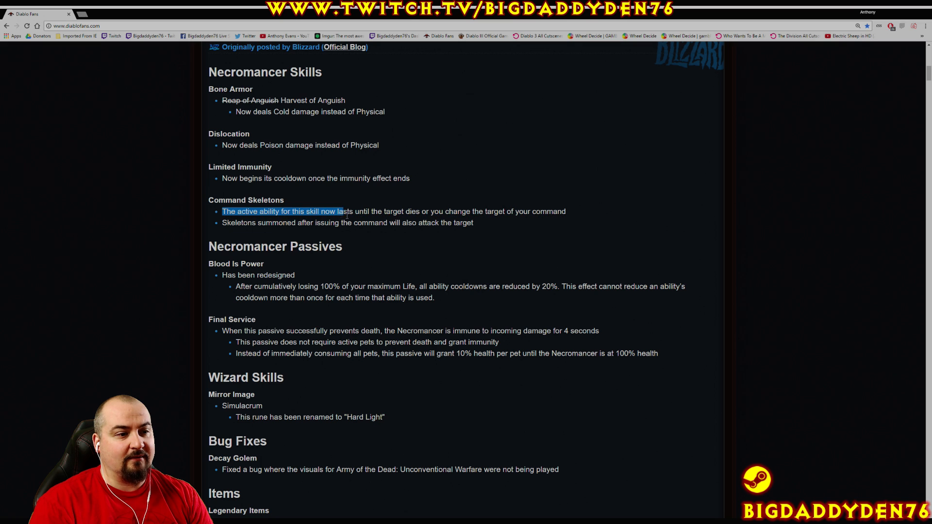
pyautogui.moveTo(341, 210); pyautogui.dragTo(428, 210)
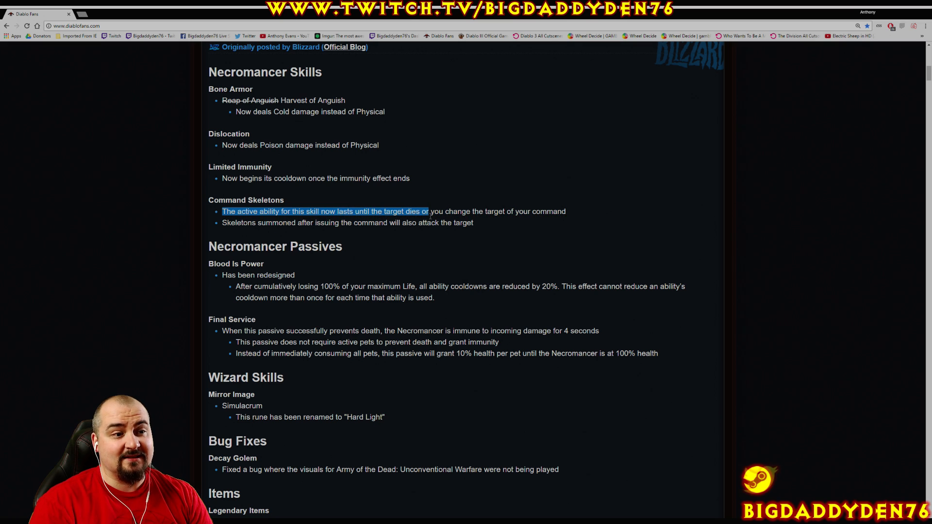
pyautogui.moveTo(427, 210); pyautogui.dragTo(494, 211)
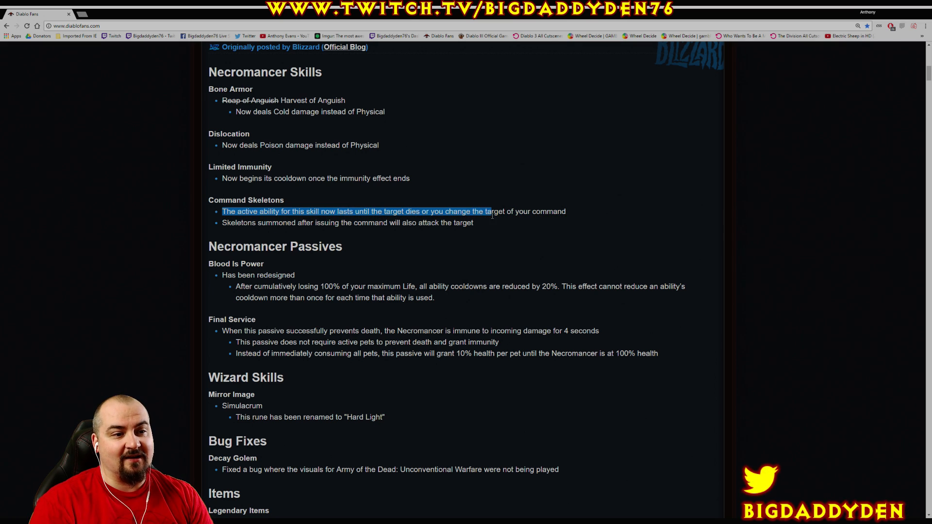
pyautogui.click(266, 230)
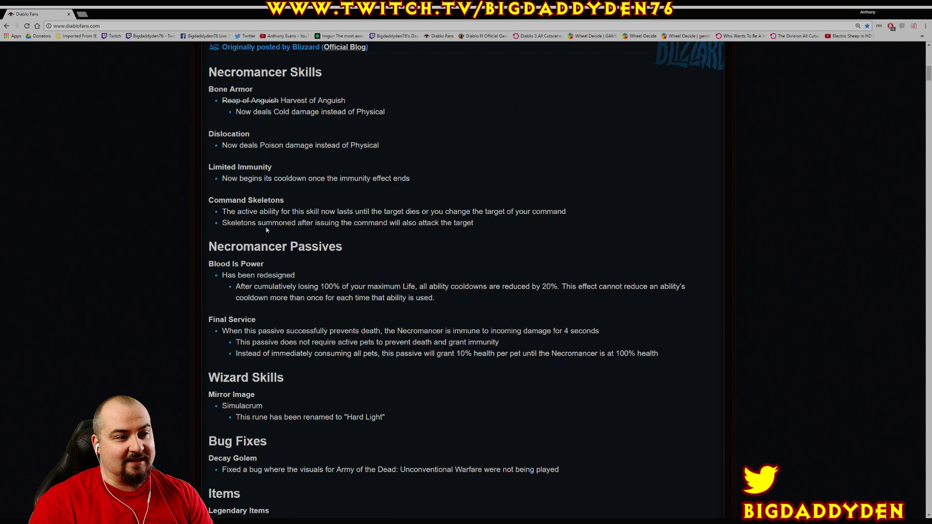
# Read the note about summoned skeletons, highlighting it and clearing the selection
pyautogui.moveTo(221, 222); pyautogui.dragTo(362, 223)
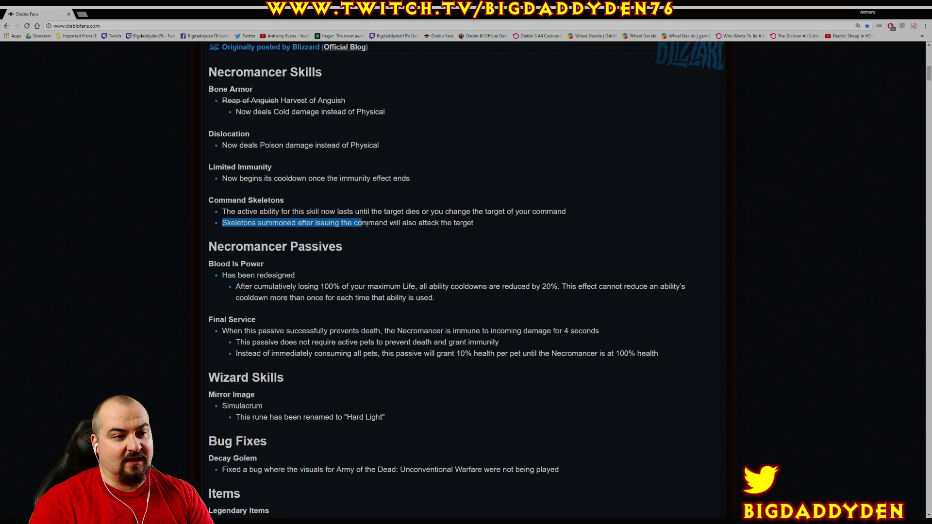
pyautogui.moveTo(359, 223); pyautogui.dragTo(473, 222)
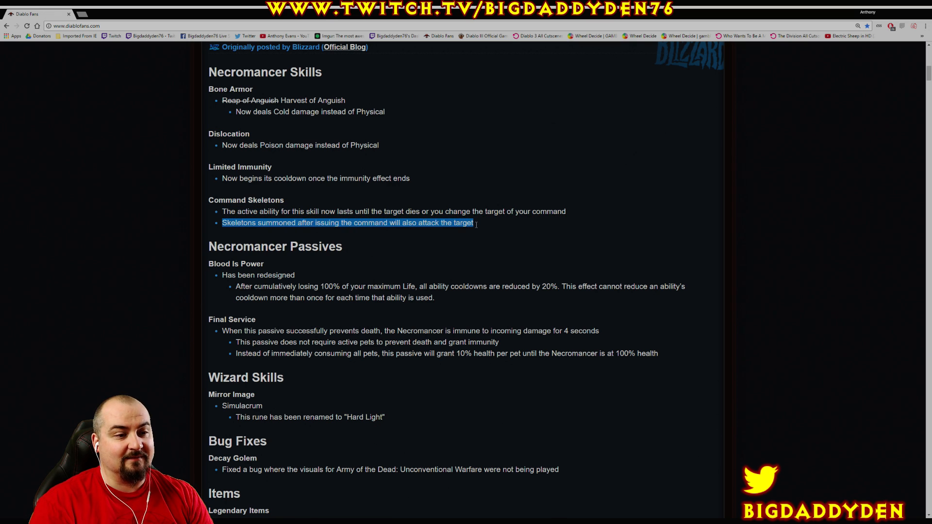
pyautogui.moveTo(514, 231)
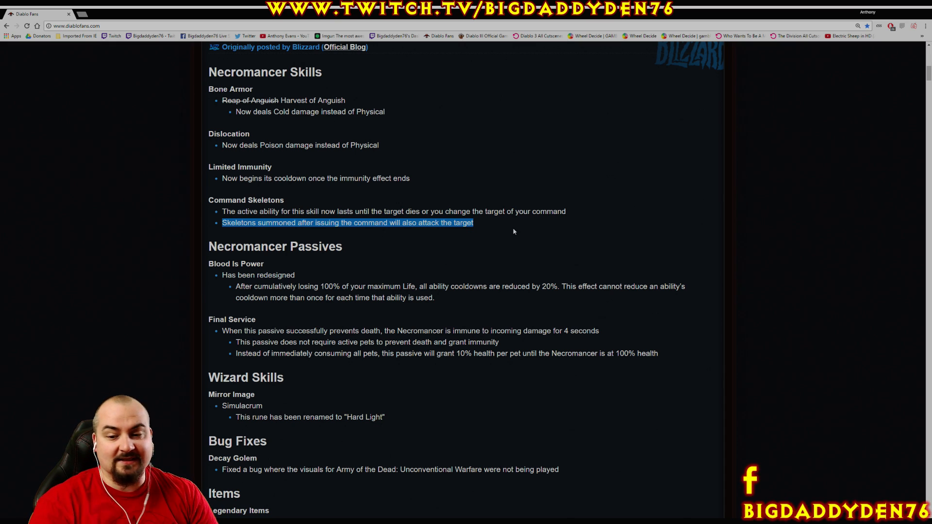
pyautogui.click(514, 232)
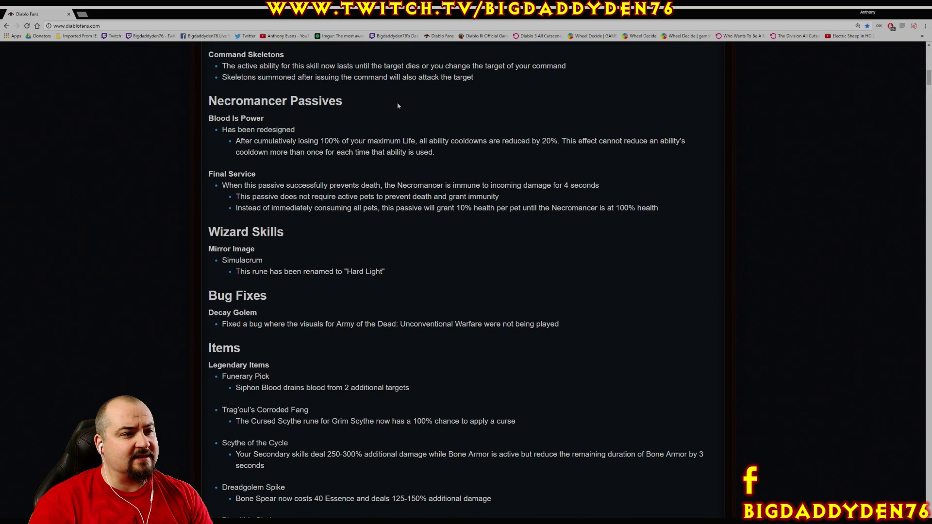
pyautogui.doubleClick(235, 118)
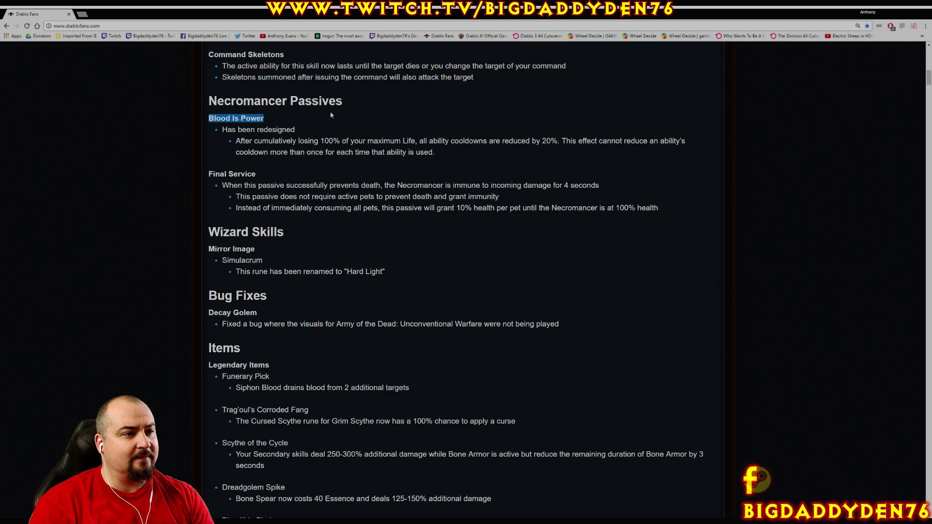
pyautogui.scroll(-3)
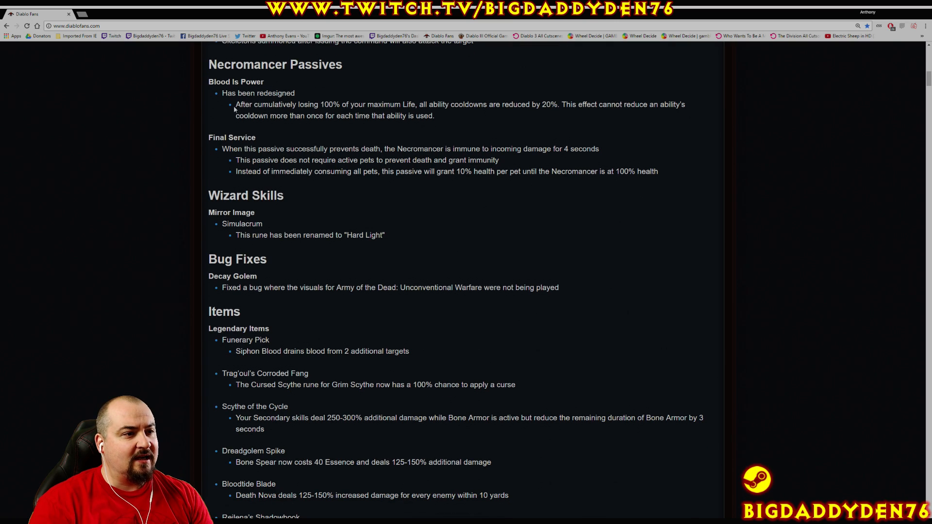
pyautogui.moveTo(236, 104); pyautogui.dragTo(340, 104)
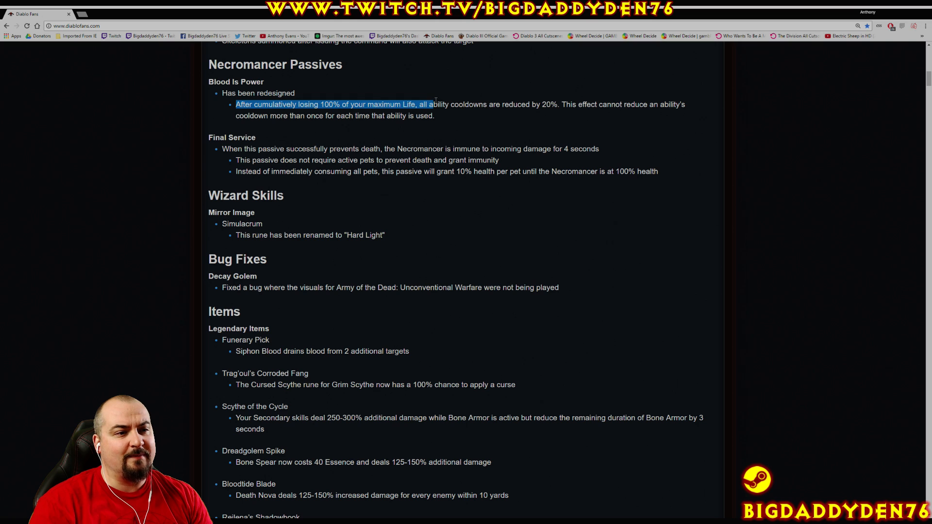
pyautogui.moveTo(426, 104); pyautogui.dragTo(559, 104)
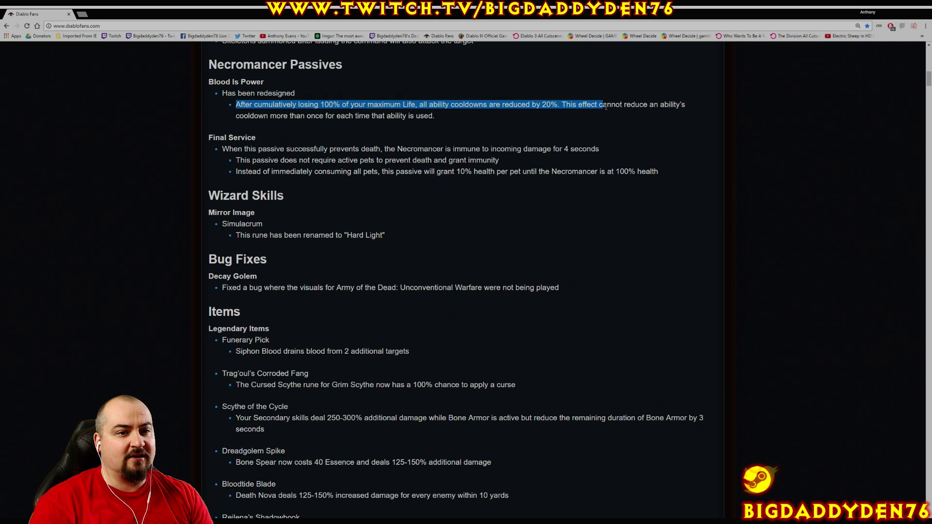
pyautogui.moveTo(605, 103); pyautogui.dragTo(292, 115)
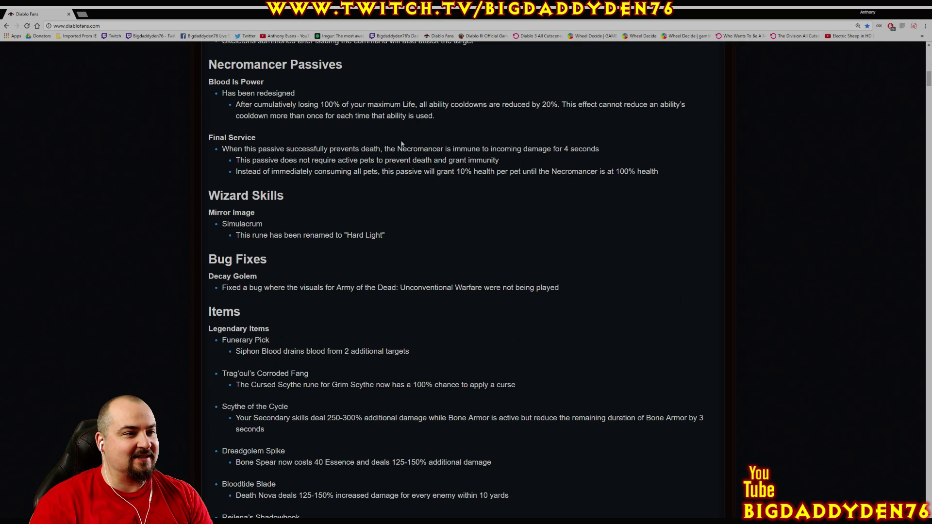
# Read both Final Service passive notes about active pets and pet health, highlighting them
pyautogui.scroll(-3)
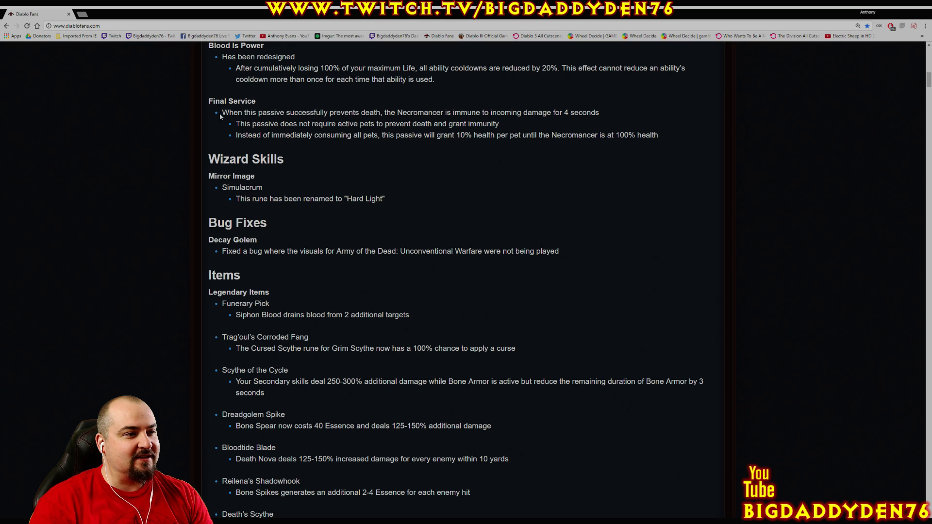
pyautogui.moveTo(222, 113); pyautogui.dragTo(319, 112)
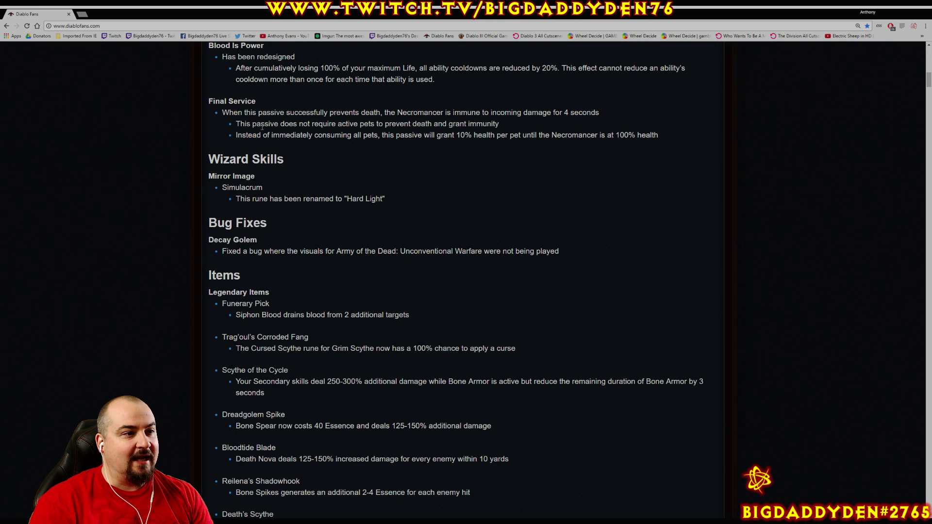
pyautogui.moveTo(236, 123); pyautogui.dragTo(360, 123)
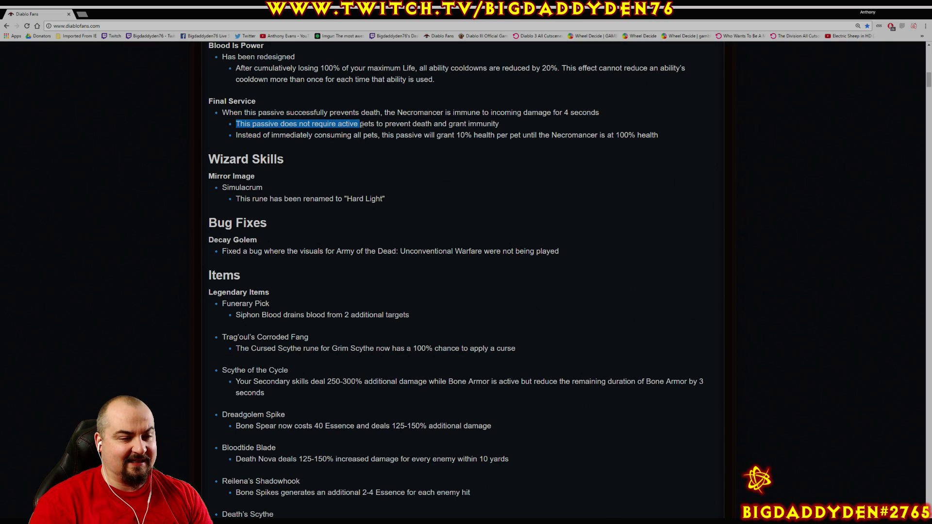
pyautogui.moveTo(358, 123); pyautogui.dragTo(499, 123)
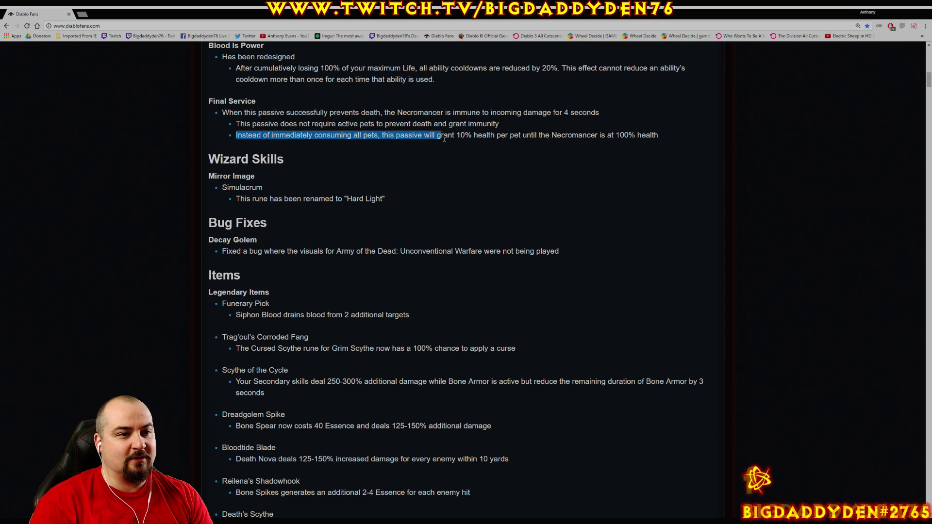
pyautogui.moveTo(437, 135); pyautogui.dragTo(521, 135)
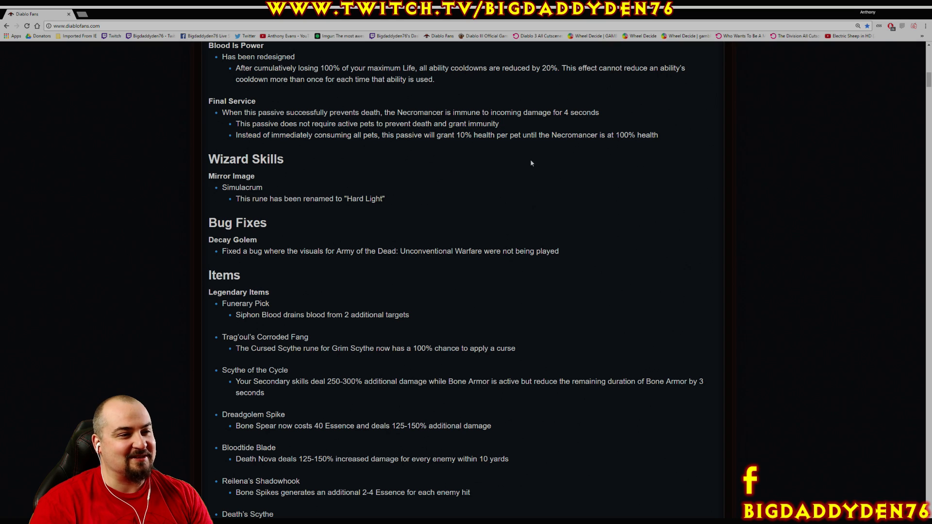
pyautogui.moveTo(322, 172)
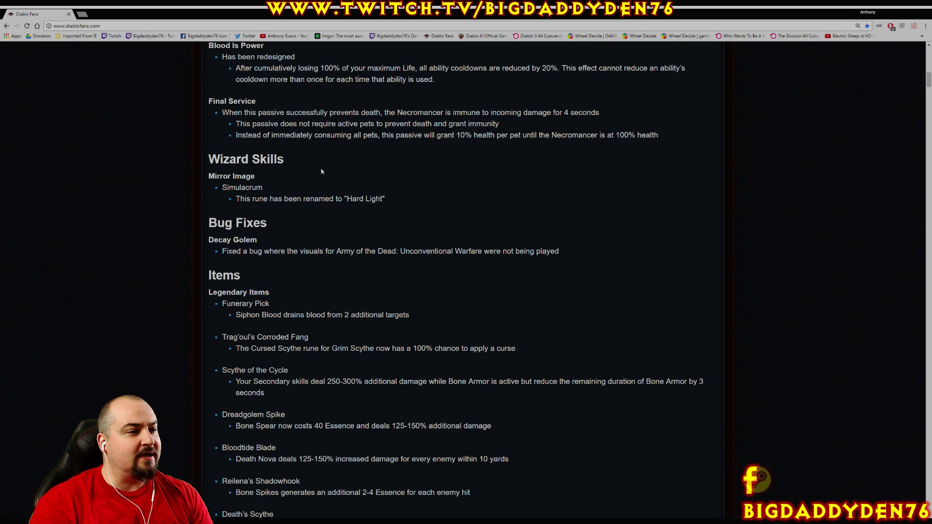
pyautogui.doubleClick(231, 176)
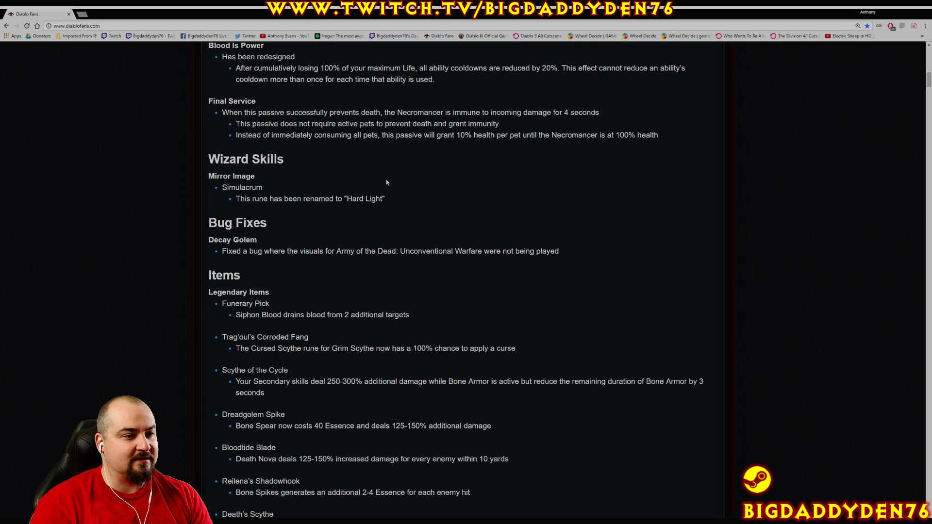
# Highlight the whole Decay Golem bug fix sentence about Army of the Dead visuals
pyautogui.scroll(-3)
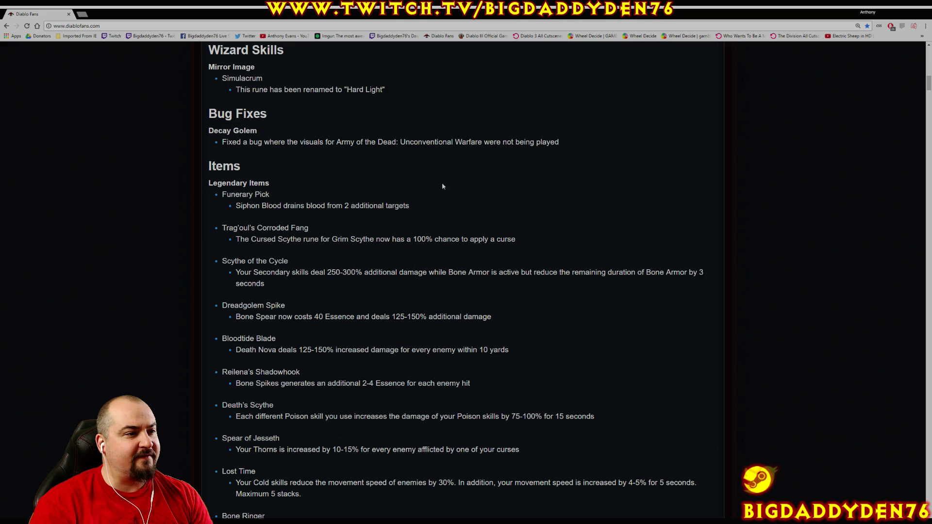
pyautogui.doubleClick(224, 142)
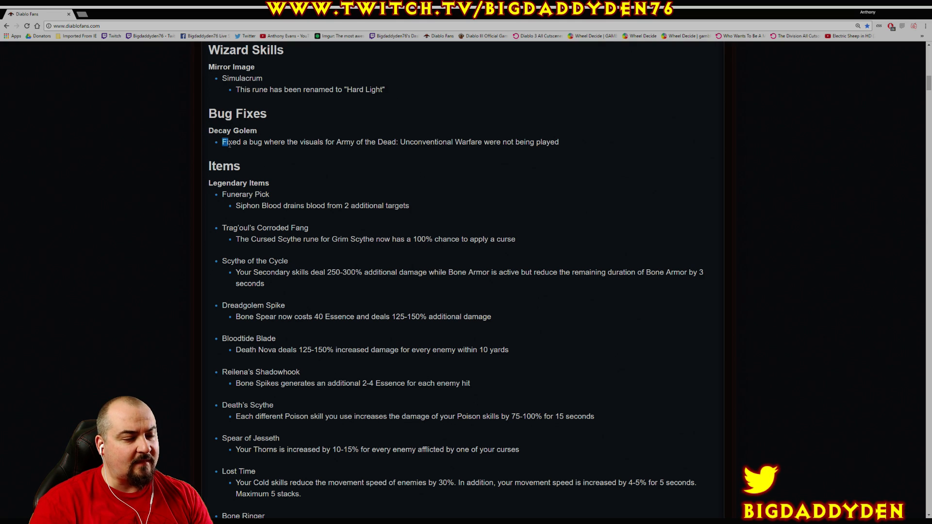
pyautogui.moveTo(224, 142); pyautogui.dragTo(354, 142)
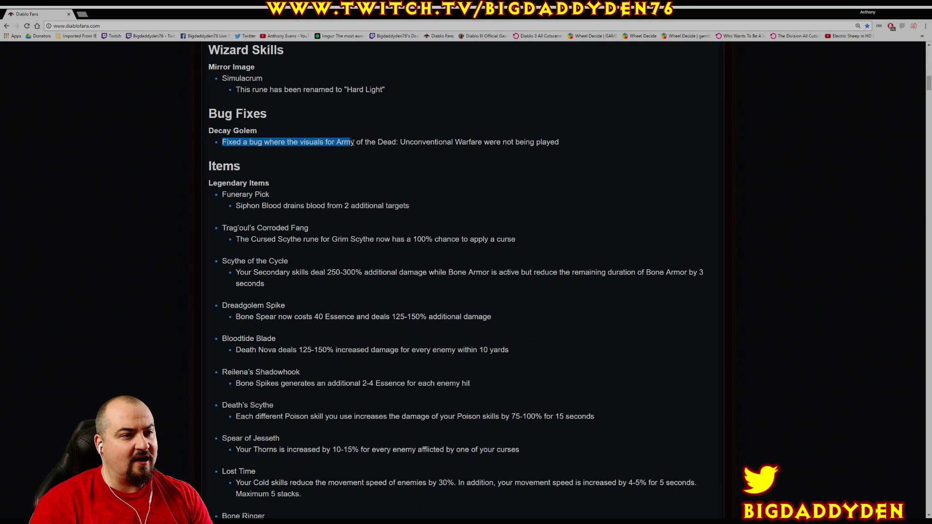
pyautogui.moveTo(354, 141); pyautogui.dragTo(483, 141)
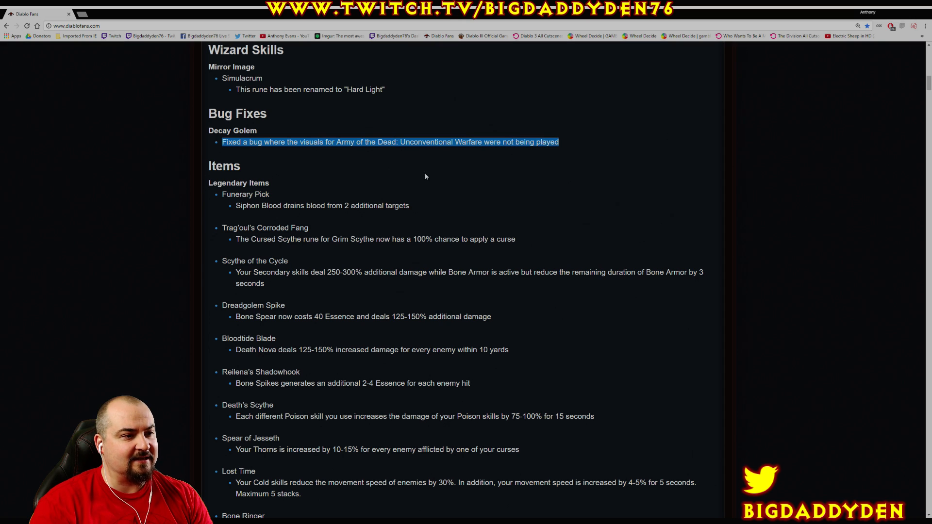
# Move down past the Legendary Items list to the Class Sets notes
pyautogui.scroll(-3)
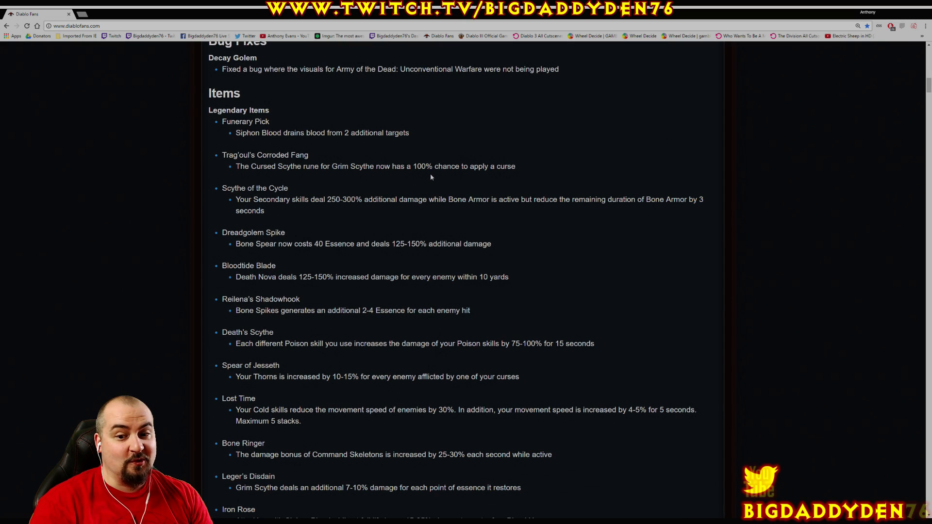
pyautogui.scroll(-3)
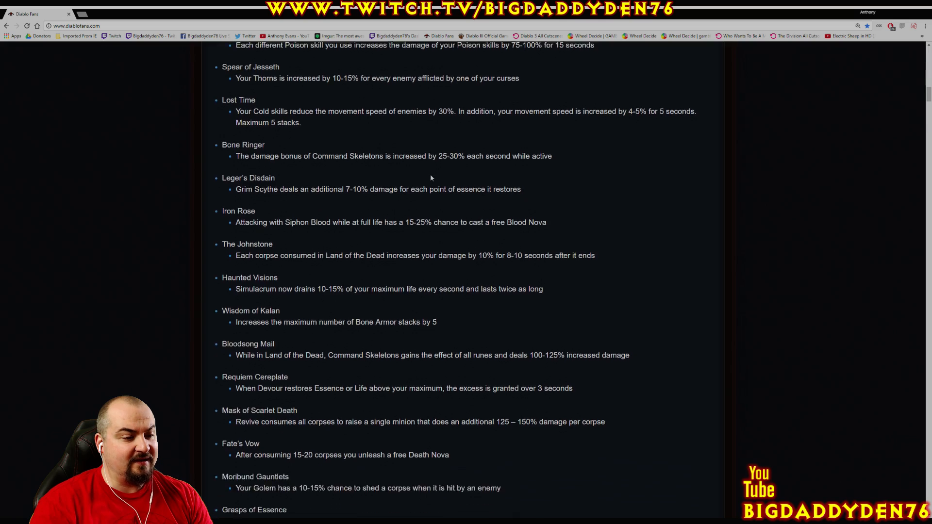
pyautogui.scroll(-3)
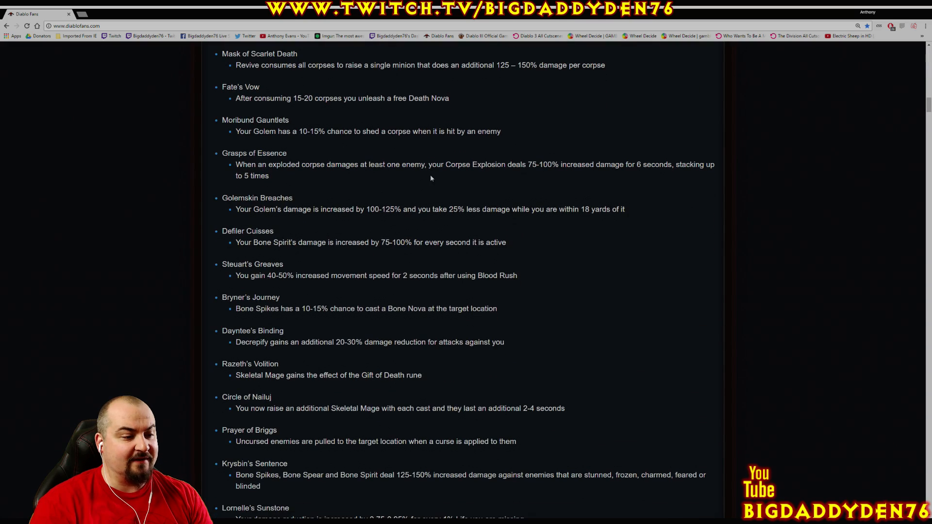
pyautogui.scroll(-3)
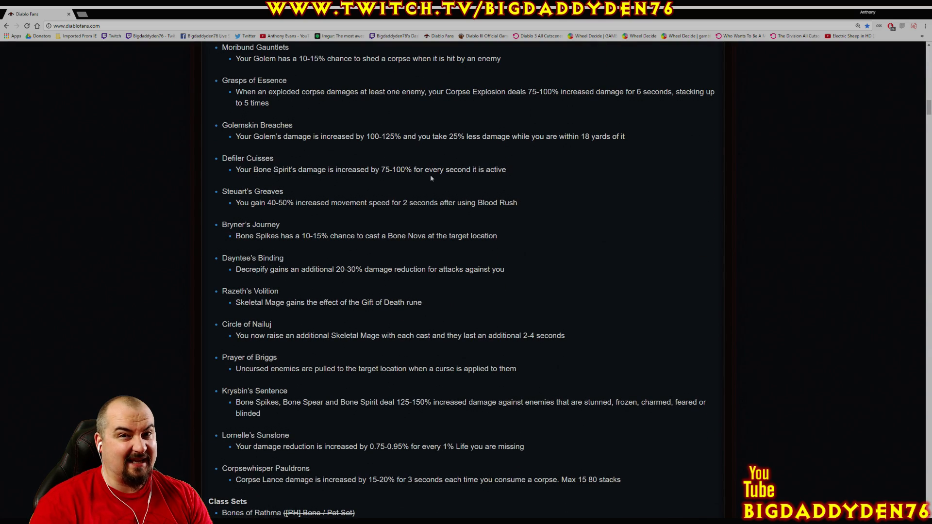
pyautogui.moveTo(303, 297)
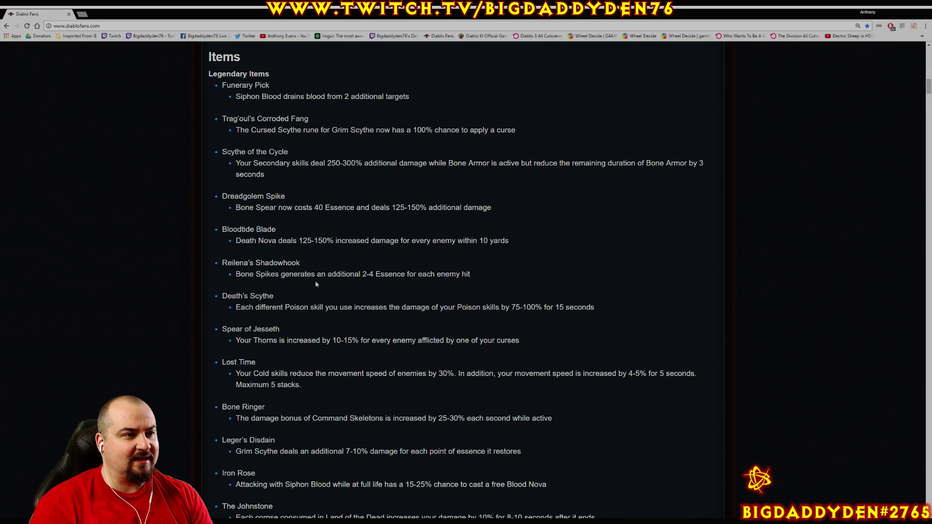
pyautogui.moveTo(303, 192)
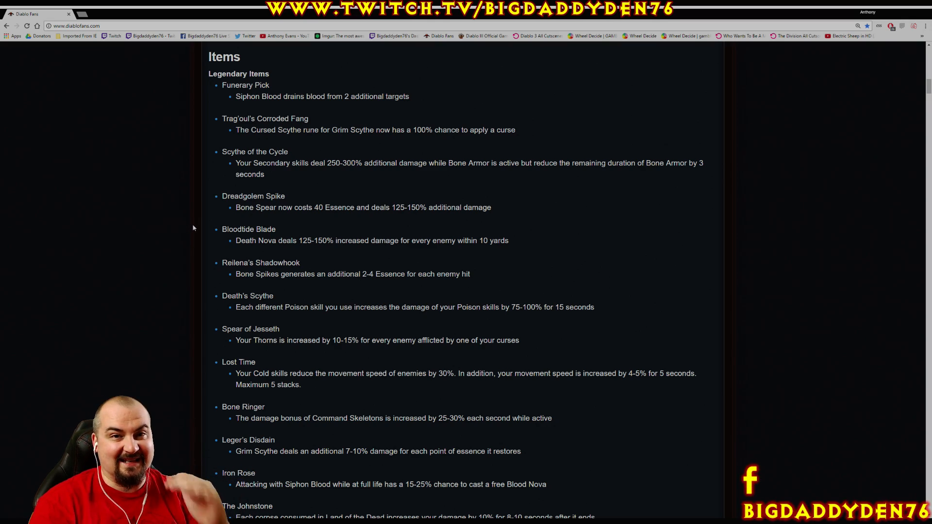
pyautogui.scroll(-3)
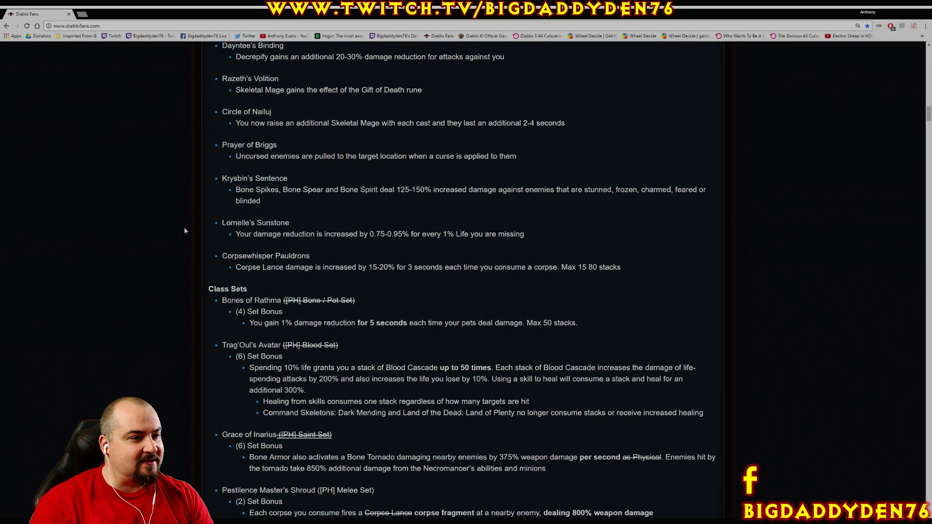
pyautogui.scroll(-3)
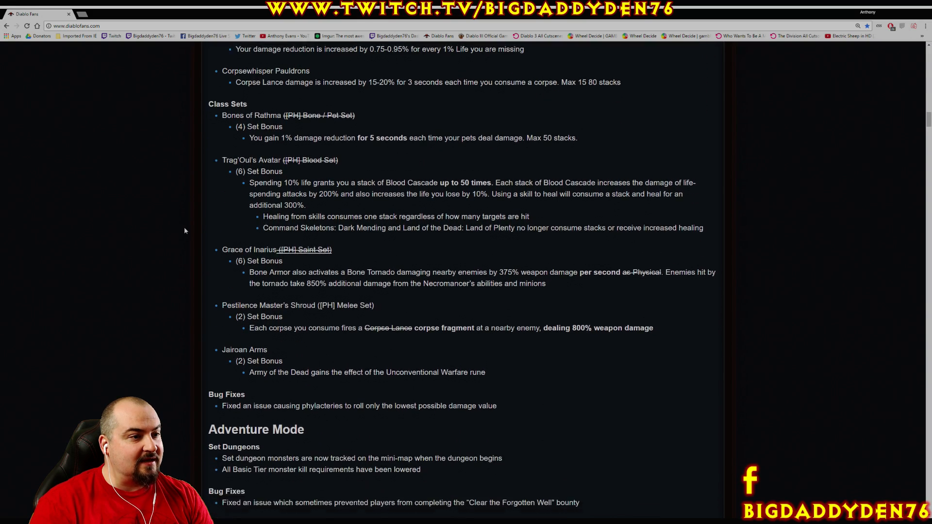
pyautogui.scroll(-3)
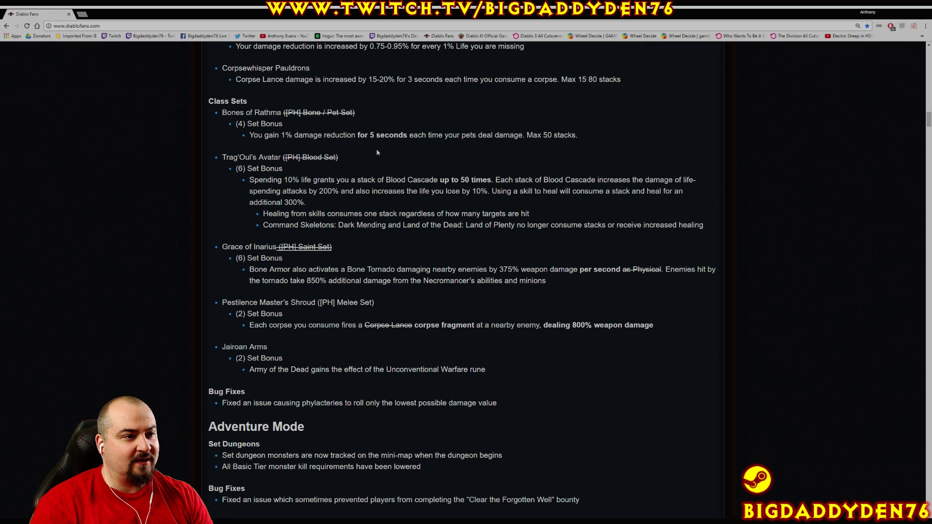
# Read the Bones of Rathma set bonus and the healing-consumes-one-stack note, highlighting them
pyautogui.moveTo(250, 135); pyautogui.dragTo(356, 135)
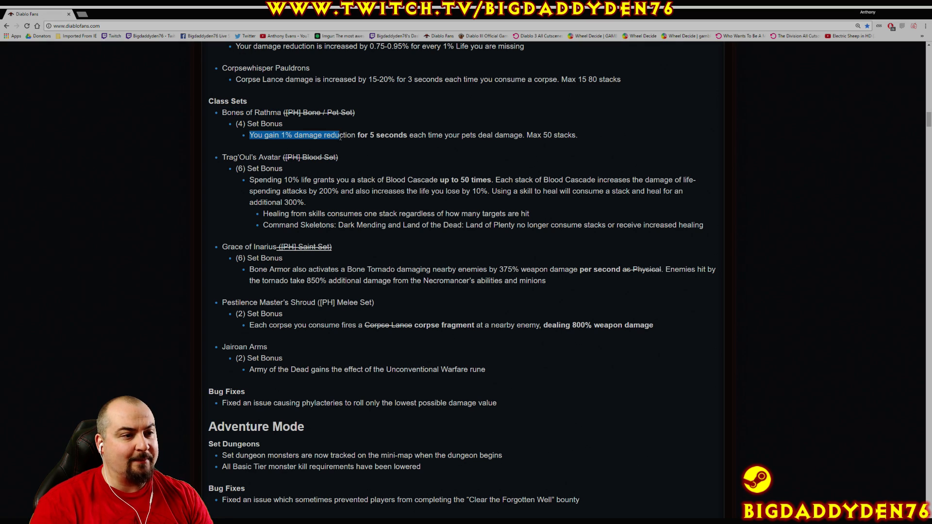
pyautogui.moveTo(342, 135); pyautogui.dragTo(447, 135)
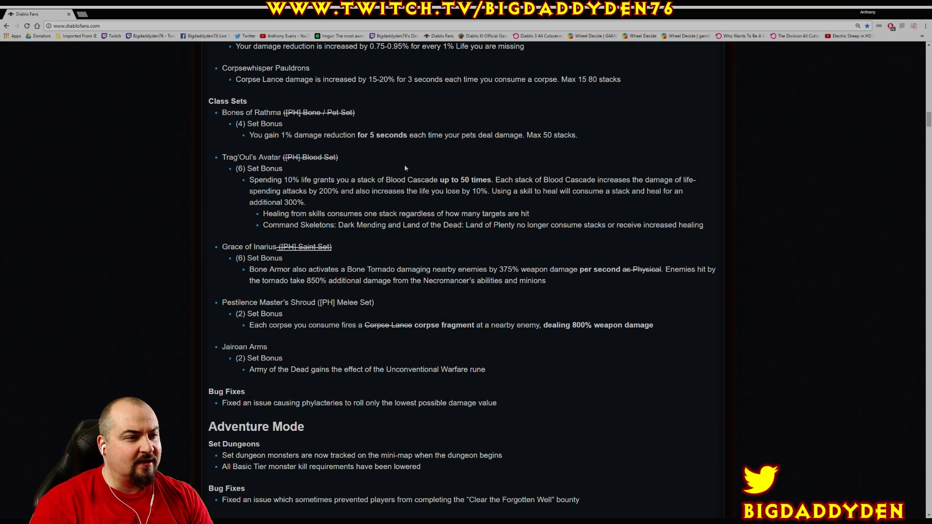
pyautogui.moveTo(250, 179); pyautogui.dragTo(328, 179)
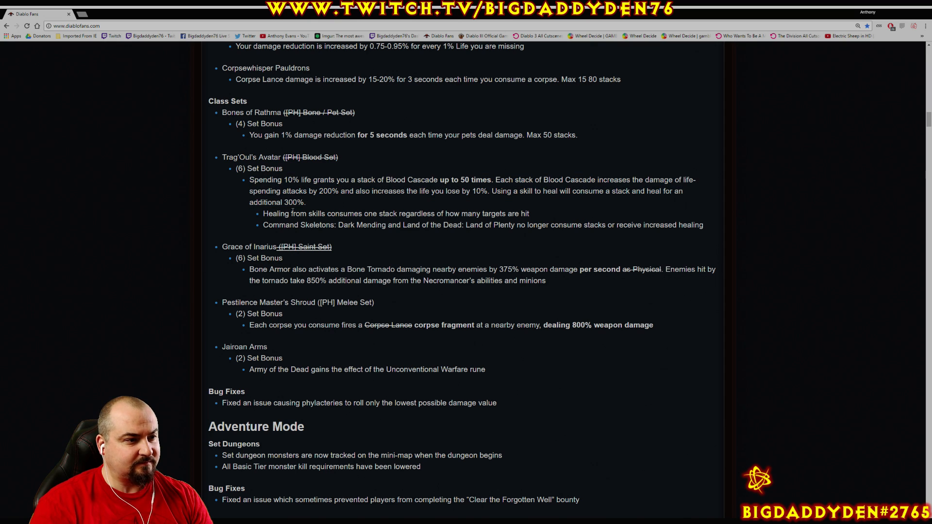
pyautogui.moveTo(264, 213); pyautogui.dragTo(359, 213)
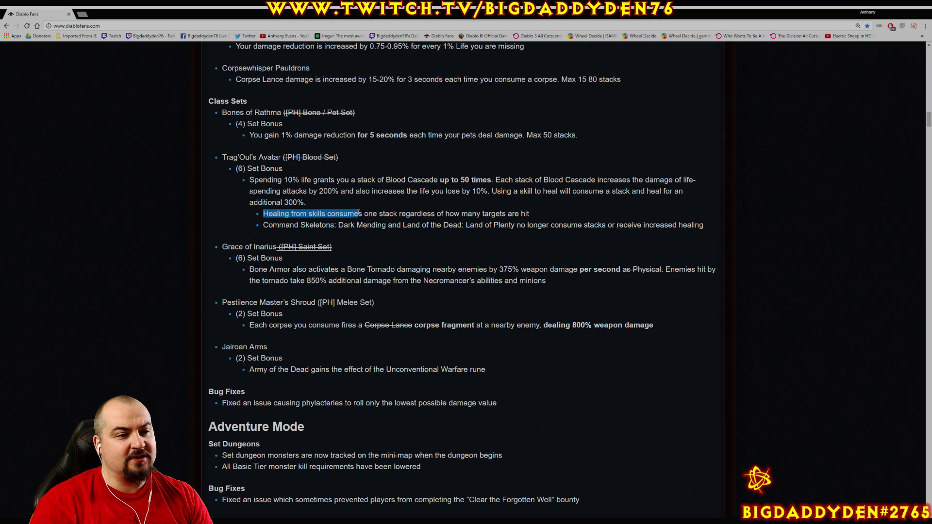
pyautogui.moveTo(361, 213); pyautogui.dragTo(445, 213)
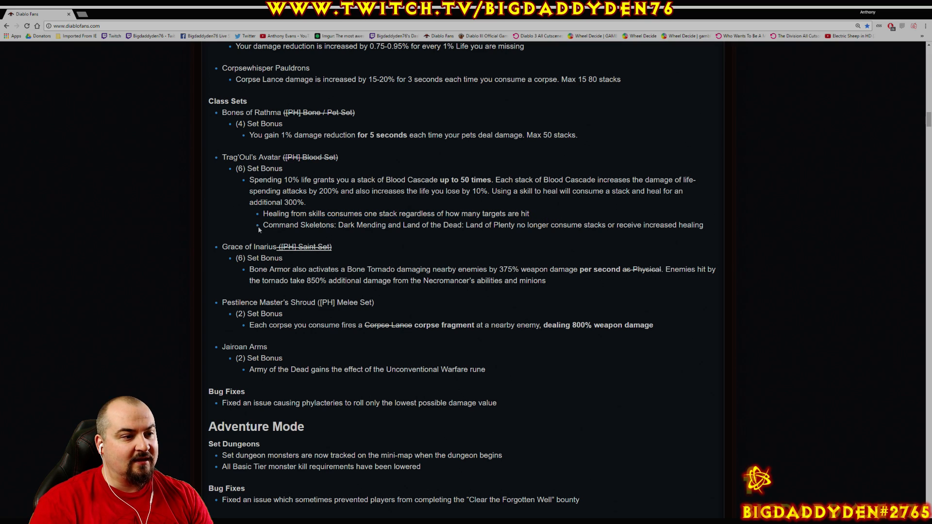
# Highlight the Command Skeletons no-stack change under Trag'Oul's Avatar through Land of Plenty
pyautogui.moveTo(263, 224); pyautogui.dragTo(420, 225)
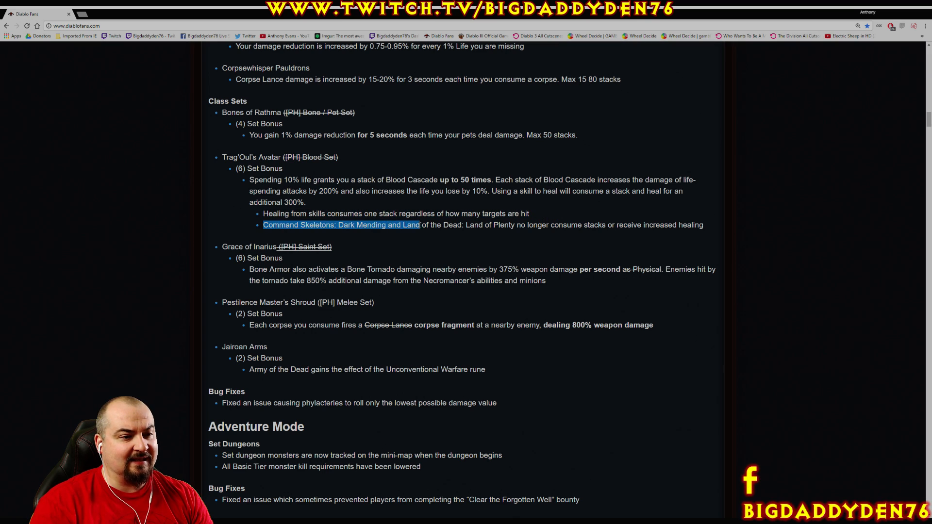
pyautogui.moveTo(420, 224); pyautogui.dragTo(549, 224)
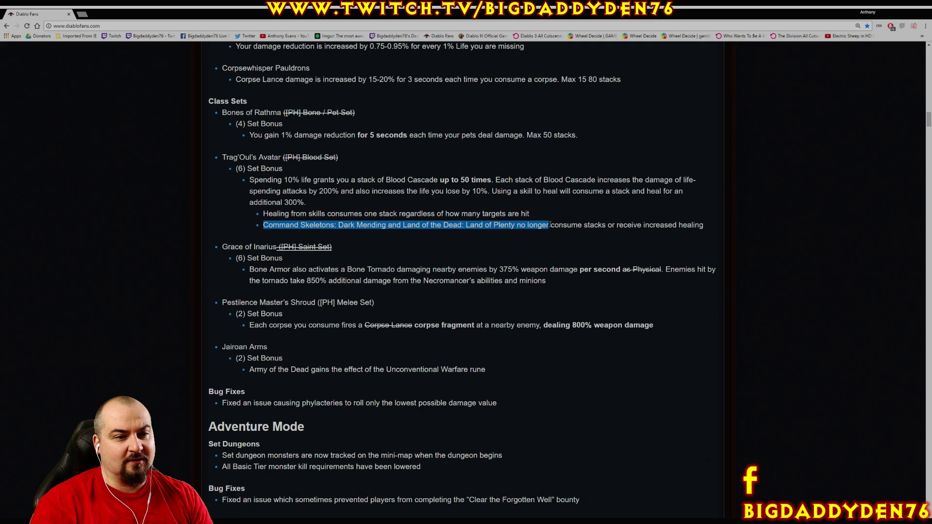
pyautogui.moveTo(549, 224); pyautogui.dragTo(332, 247)
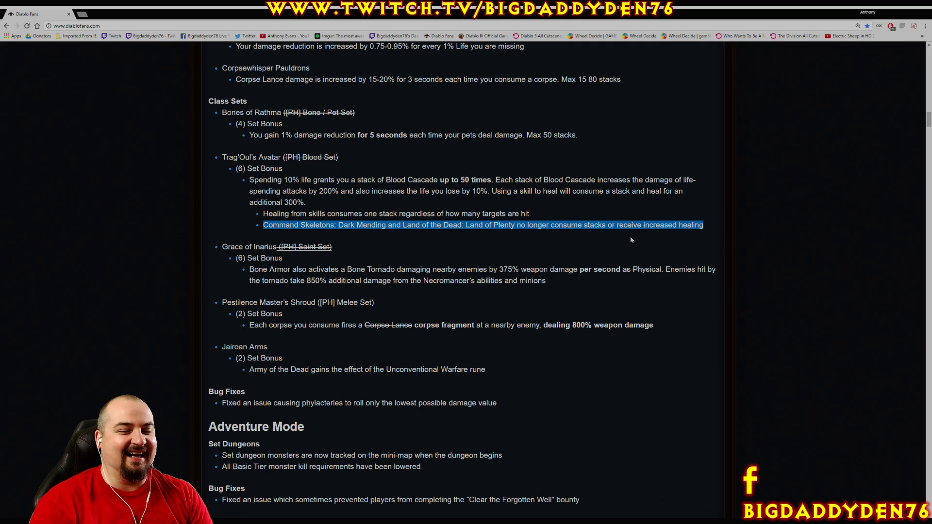
# Highlight the Grace of Inarius Bone Tornado bonus with its 375% and 850% damage values
pyautogui.scroll(-3)
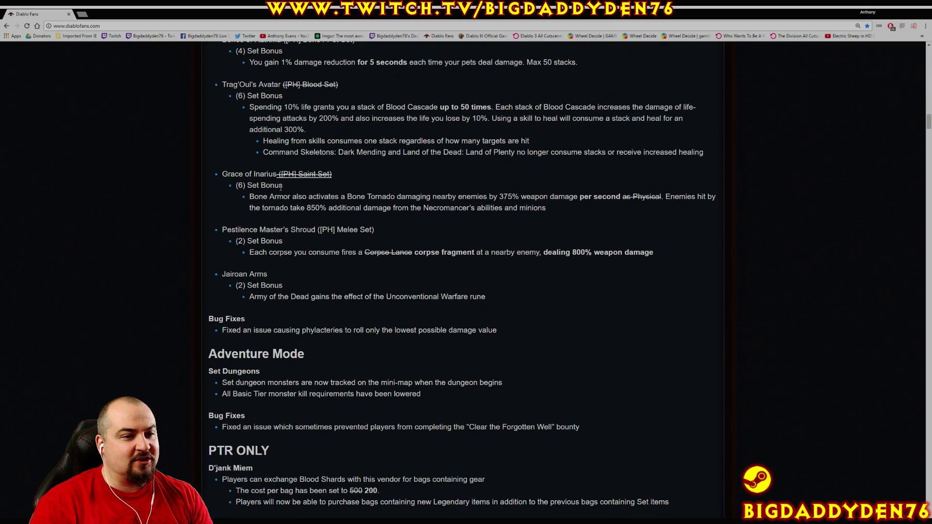
pyautogui.doubleClick(258, 197)
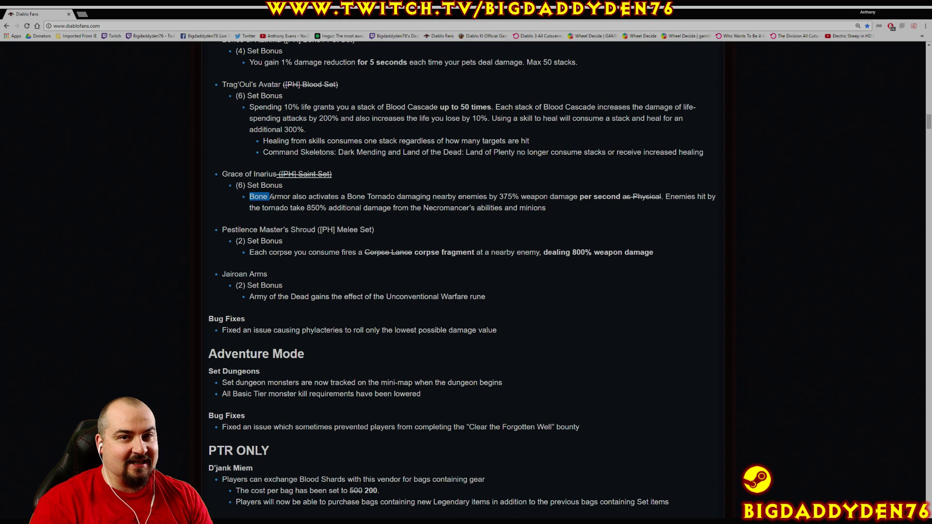
pyautogui.moveTo(258, 197); pyautogui.dragTo(321, 197)
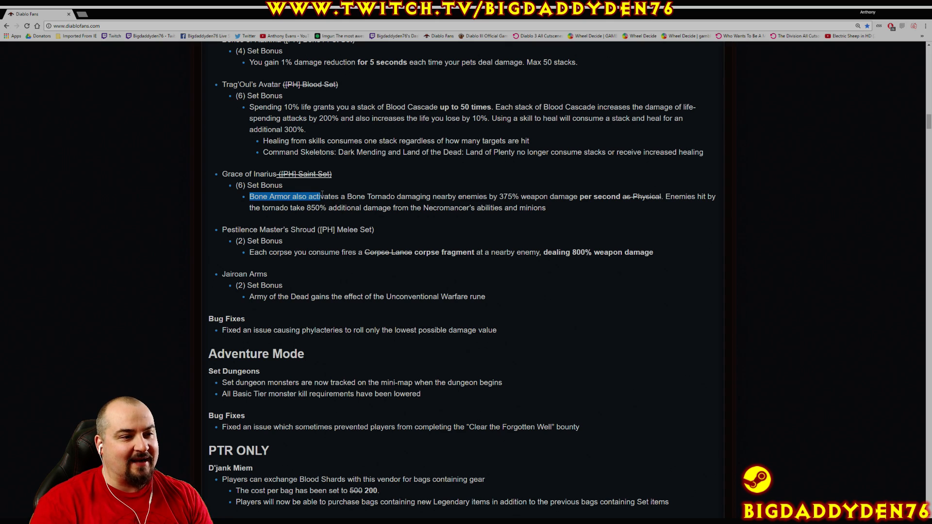
pyautogui.moveTo(321, 197); pyautogui.dragTo(457, 196)
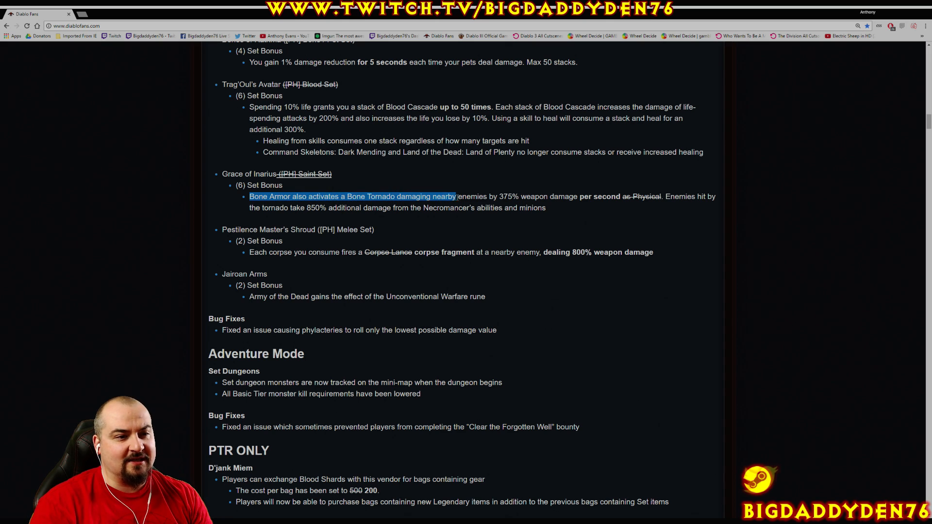
pyautogui.moveTo(456, 196); pyautogui.dragTo(592, 196)
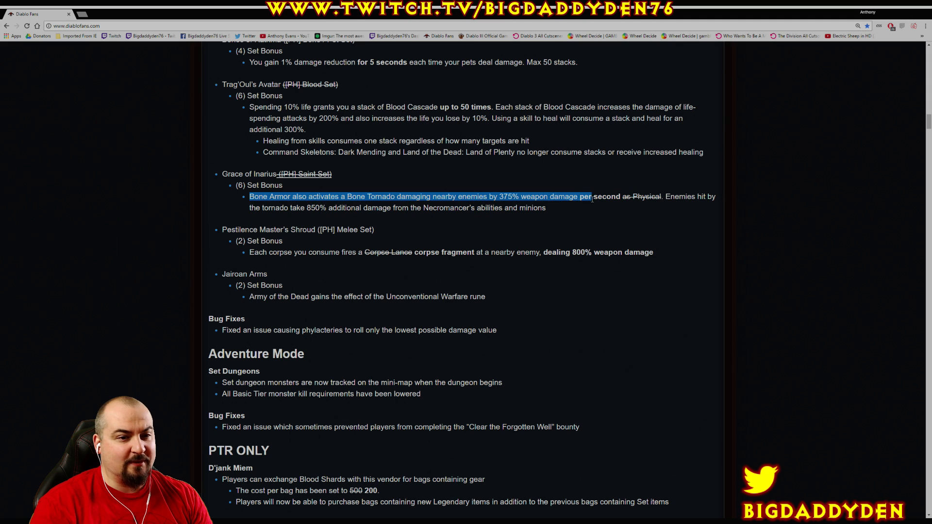
pyautogui.moveTo(592, 196); pyautogui.dragTo(545, 208)
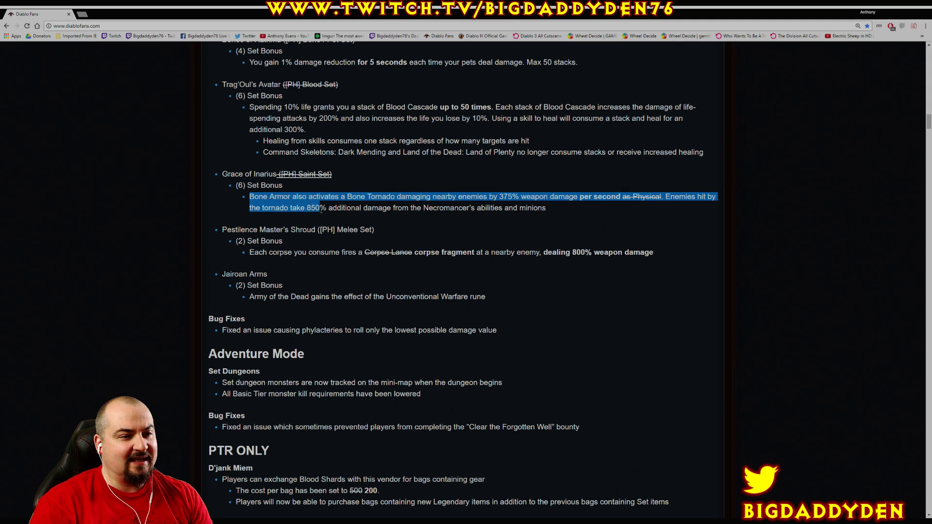
pyautogui.moveTo(321, 208); pyautogui.dragTo(486, 208)
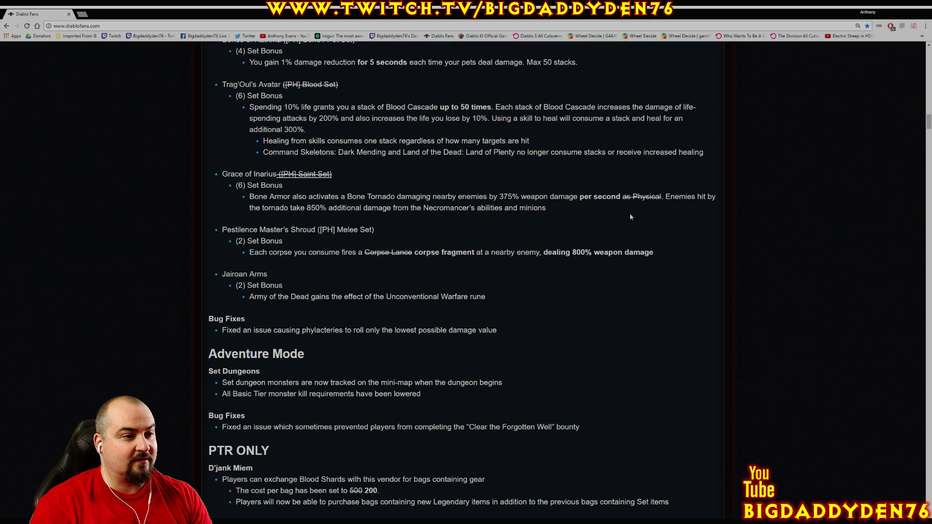
# Read the Pestilence Master's Shroud corpse fragment bonus and the Jairoan Arms note, highlighting them
pyautogui.scroll(-3)
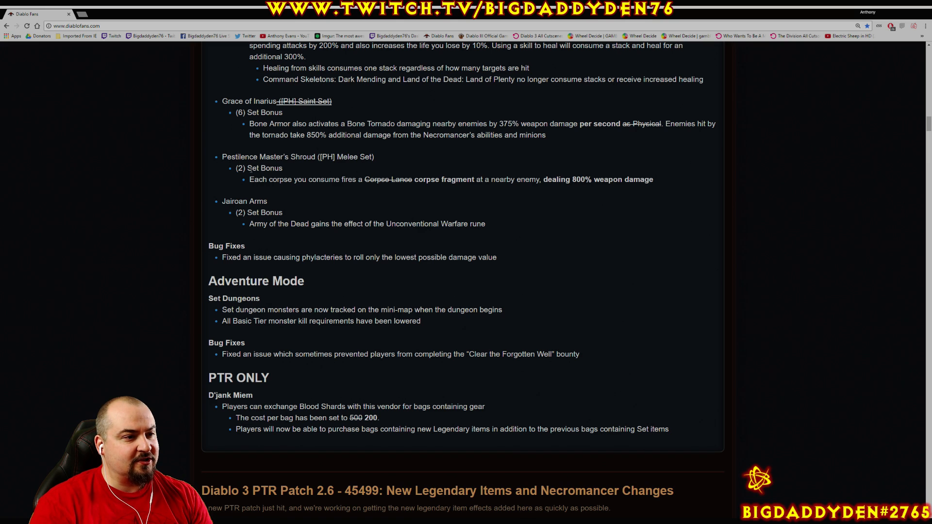
pyautogui.moveTo(250, 180); pyautogui.dragTo(307, 180)
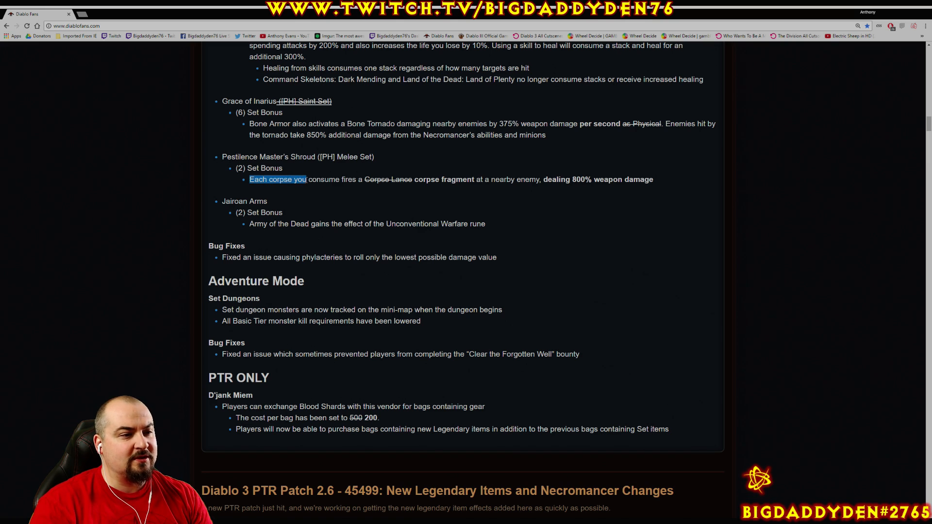
pyautogui.moveTo(306, 178); pyautogui.dragTo(420, 179)
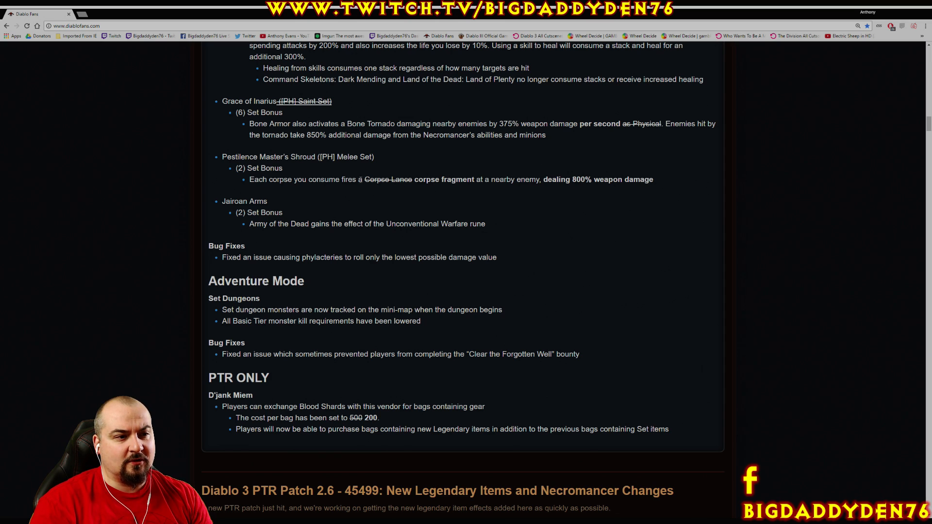
pyautogui.moveTo(415, 179); pyautogui.dragTo(459, 178)
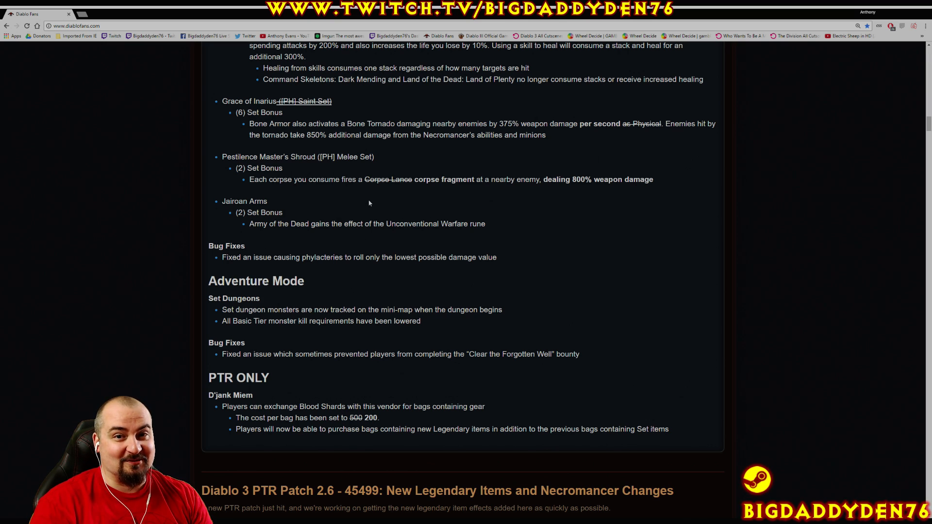
pyautogui.scroll(-3)
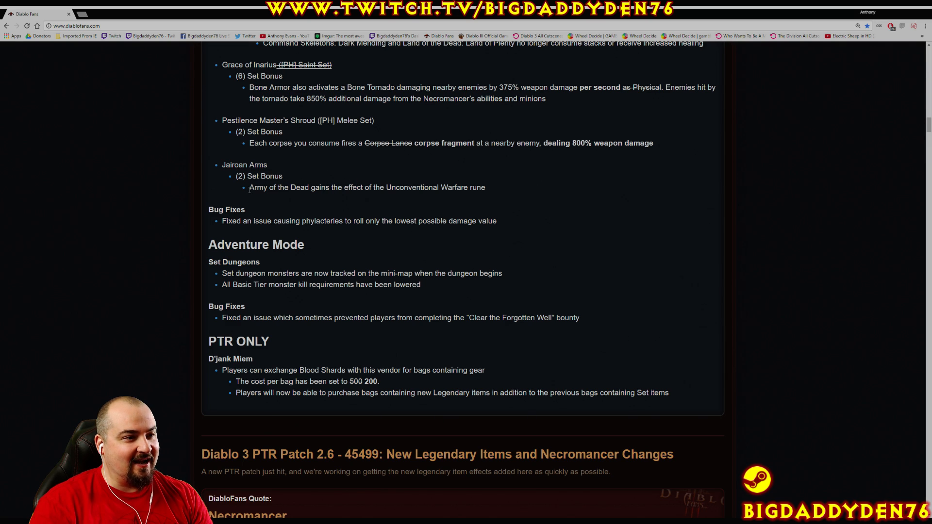
pyautogui.moveTo(249, 187); pyautogui.dragTo(446, 187)
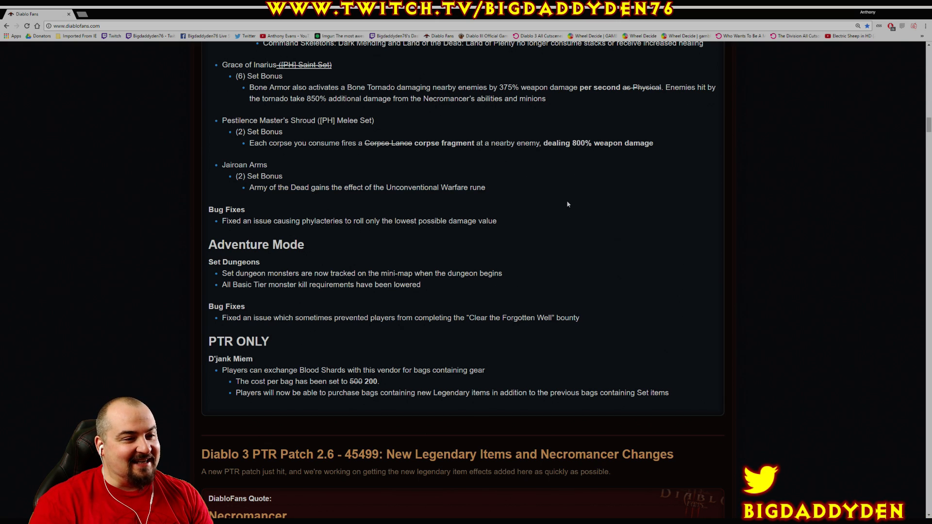
# Read the phylactery bug fix and the Set Dungeons Basic Tier monster kill requirements
pyautogui.doubleClick(229, 220)
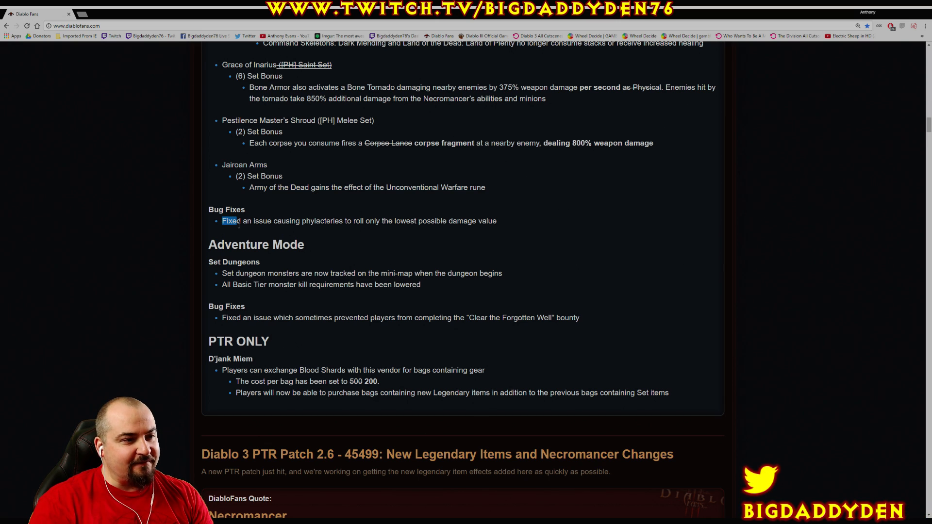
pyautogui.moveTo(230, 220); pyautogui.dragTo(357, 220)
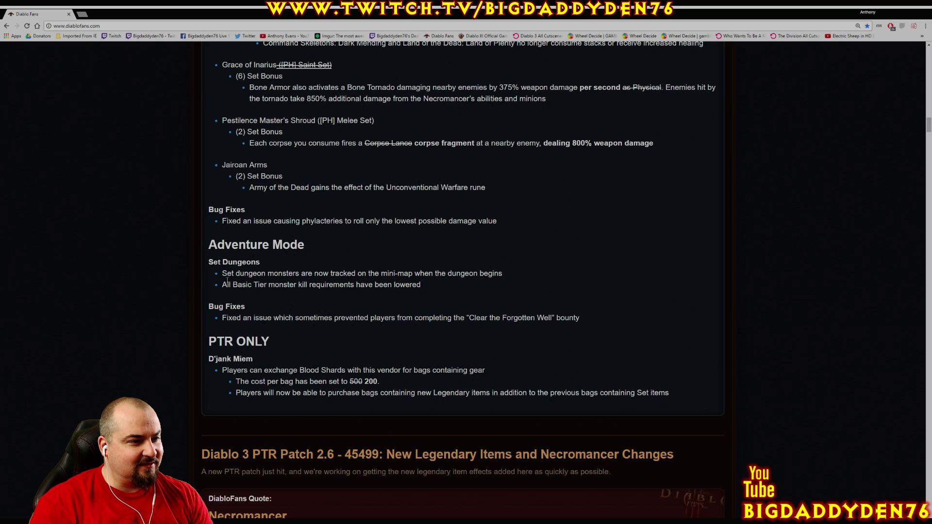
pyautogui.moveTo(221, 273); pyautogui.dragTo(344, 285)
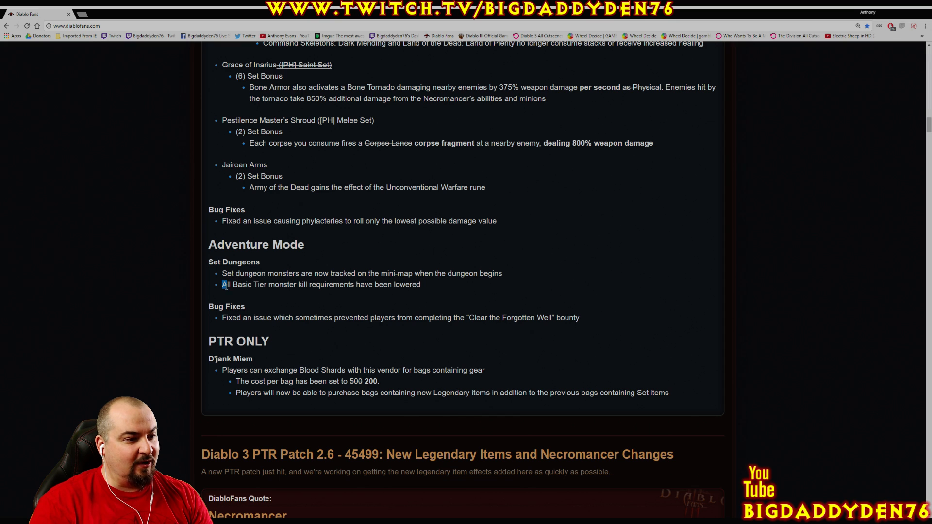
pyautogui.moveTo(222, 284); pyautogui.dragTo(415, 306)
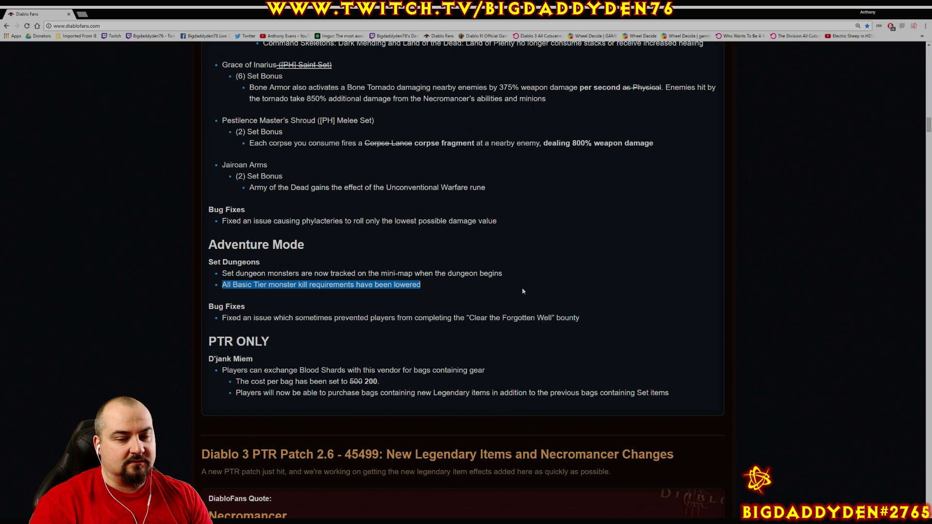
# Read the Clear the Forgotten Well bounty fix and continue toward the next article
pyautogui.scroll(-3)
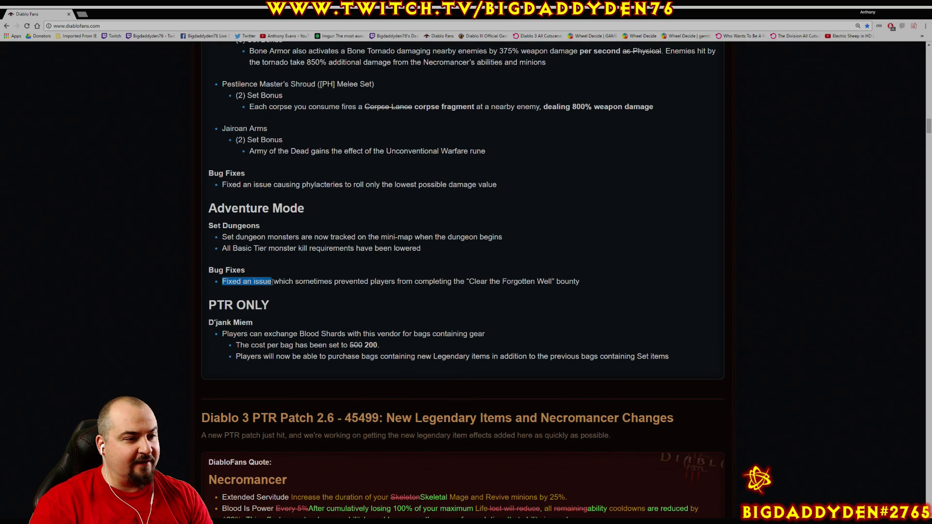
pyautogui.moveTo(274, 281); pyautogui.dragTo(394, 281)
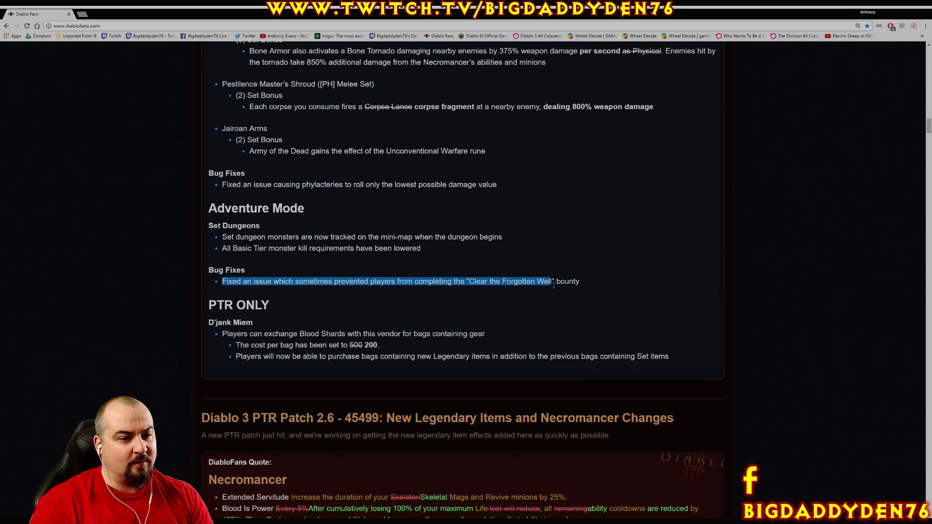
pyautogui.scroll(-3)
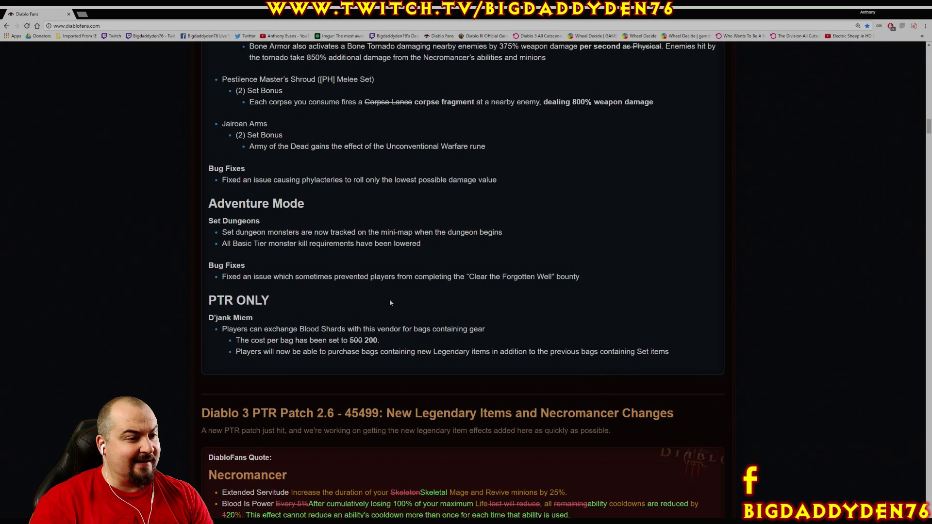
# Highlight the PTR ONLY note about buying Legendary item bags from D'jank Miem
pyautogui.scroll(-3)
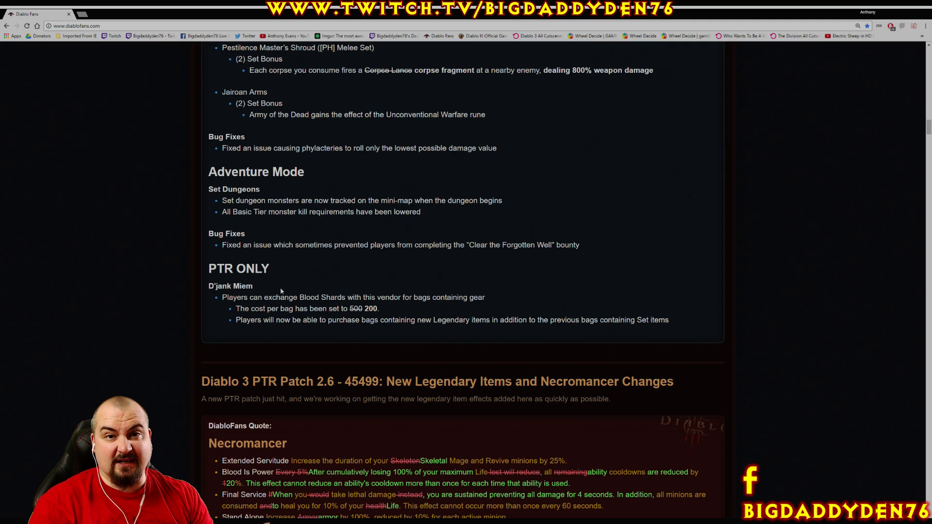
pyautogui.moveTo(222, 298); pyautogui.dragTo(313, 297)
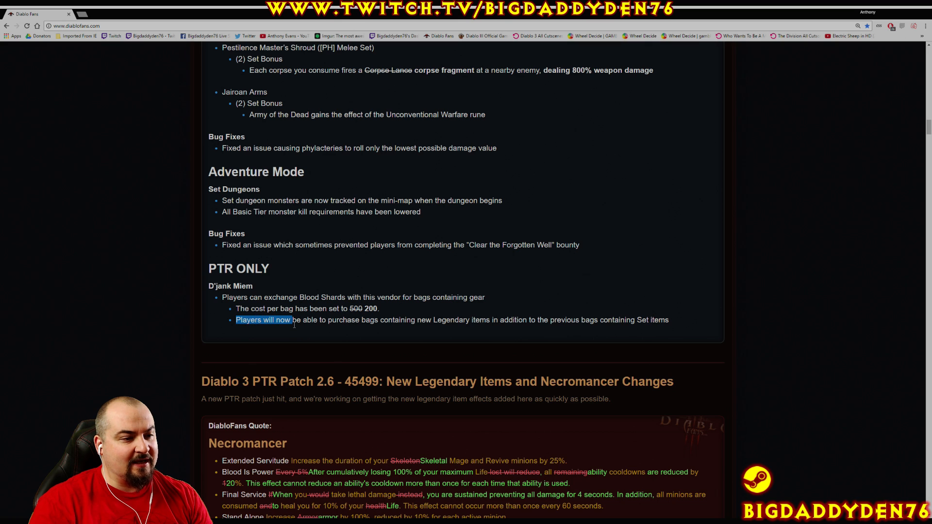
pyautogui.moveTo(293, 320); pyautogui.dragTo(465, 319)
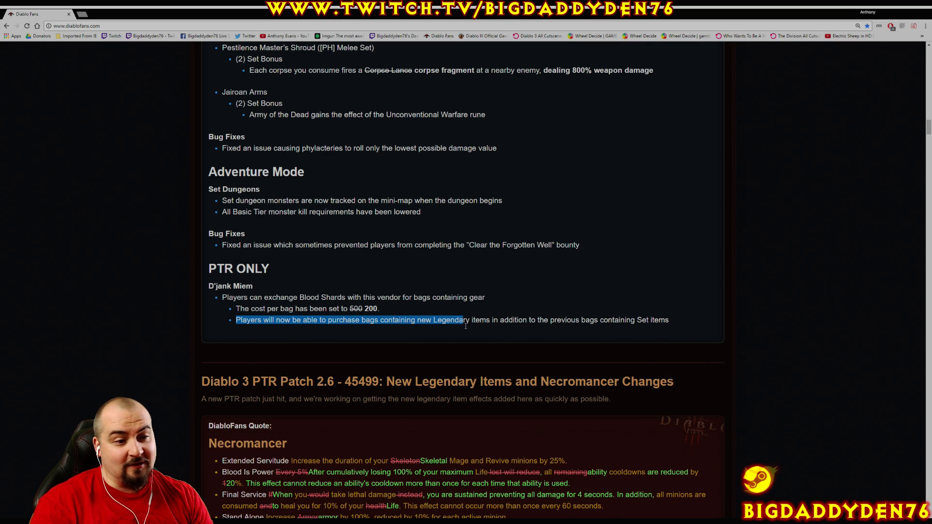
pyautogui.moveTo(464, 319); pyautogui.dragTo(647, 320)
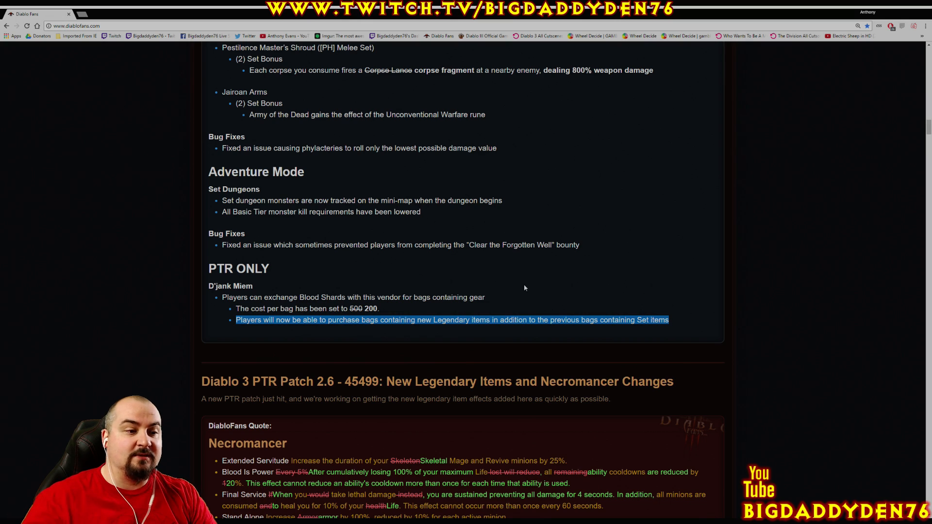
pyautogui.moveTo(518, 296)
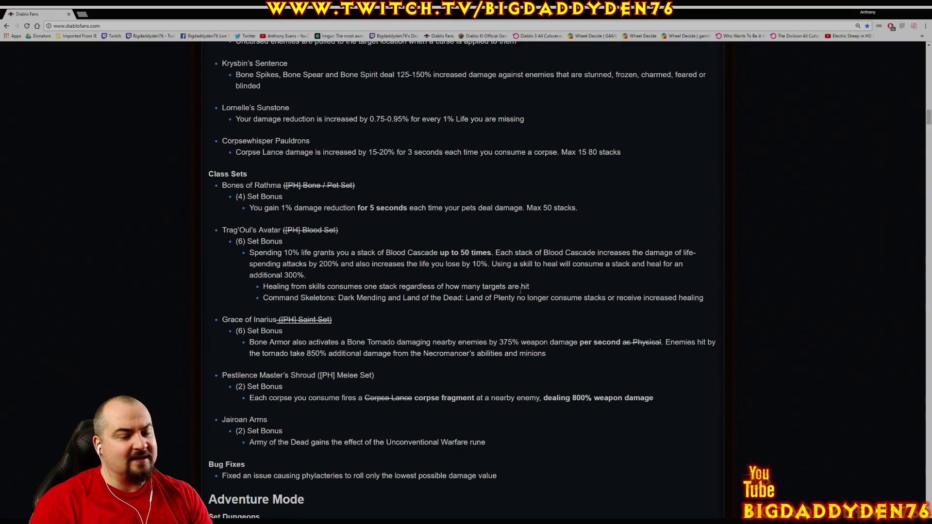
# Scroll back up to the Official Patch Notes heading with Necromancer Skills at the top
pyautogui.scroll(3)
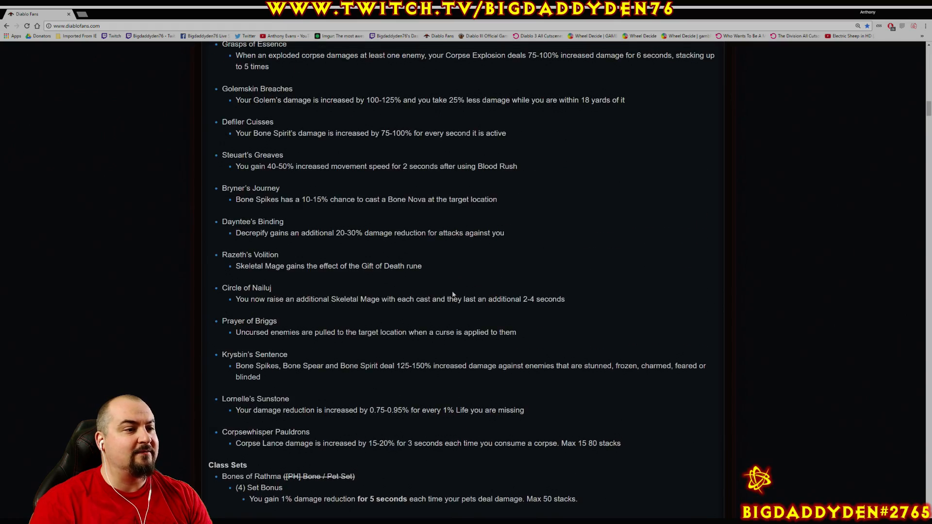
pyautogui.scroll(3)
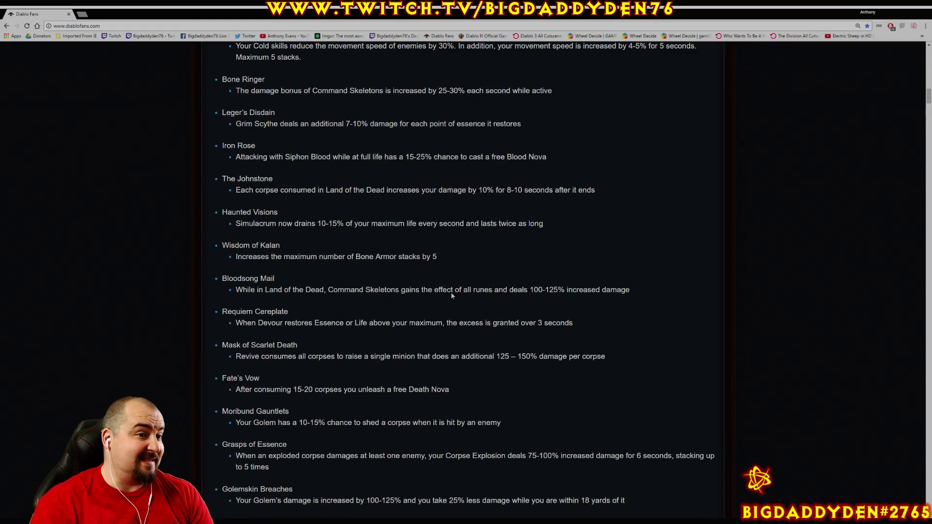
pyautogui.scroll(-3)
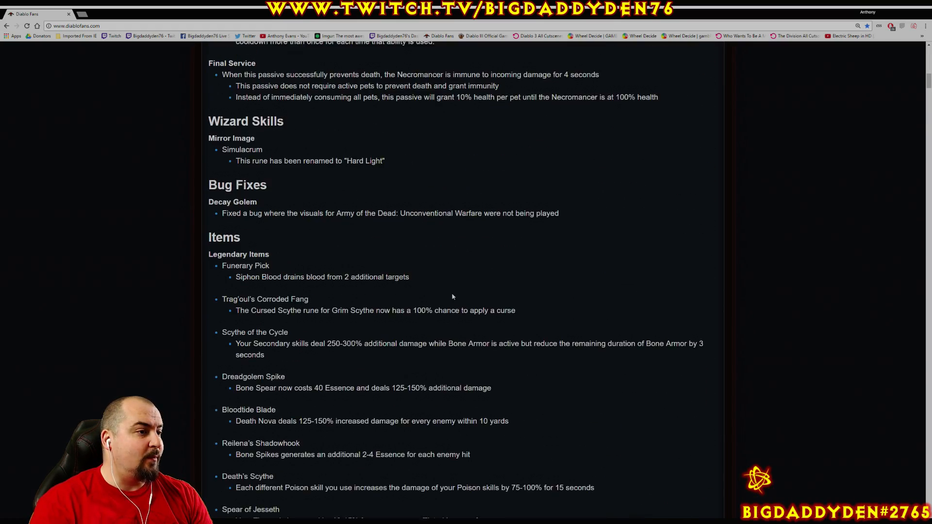
pyautogui.scroll(3)
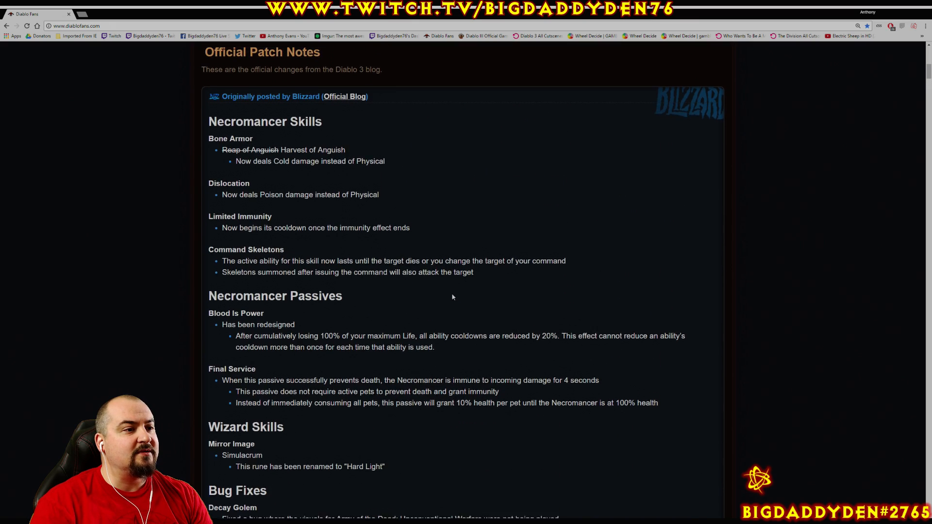
pyautogui.scroll(-3)
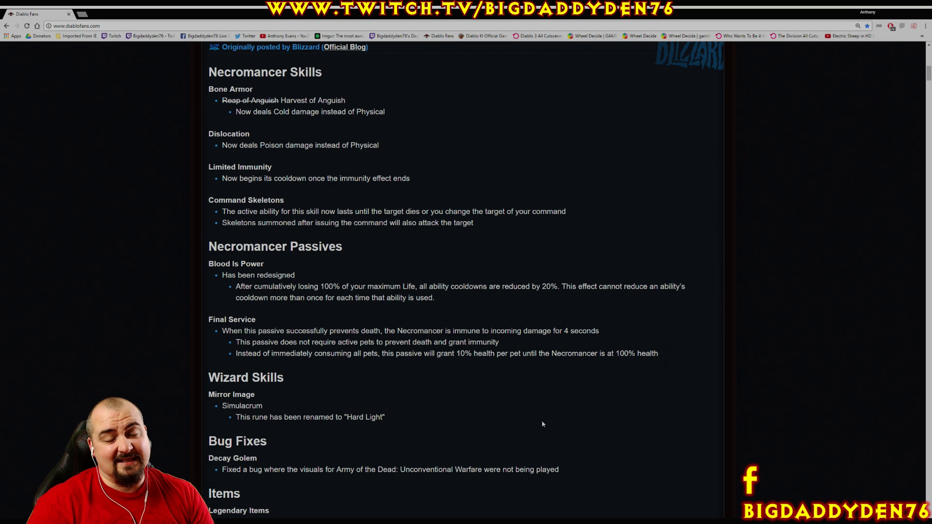
pyautogui.moveTo(491, 415)
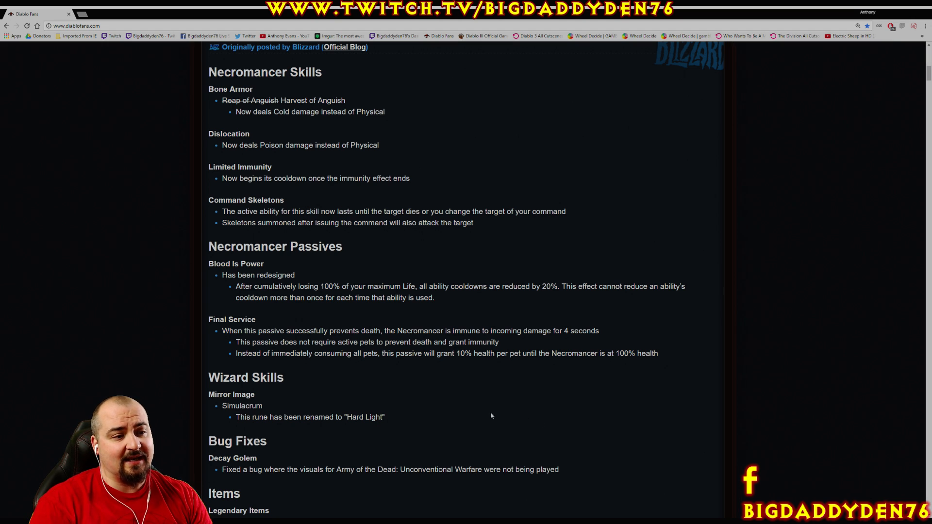
pyautogui.scroll(-3)
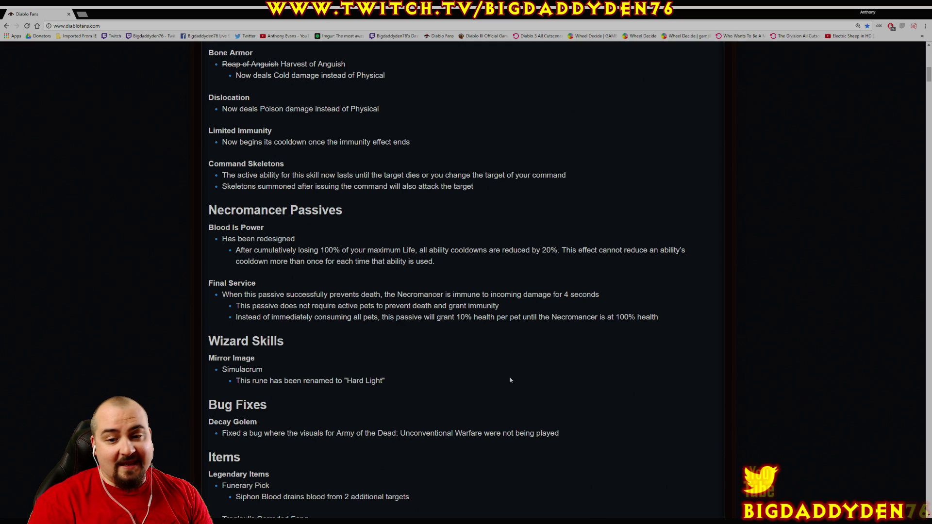
pyautogui.scroll(3)
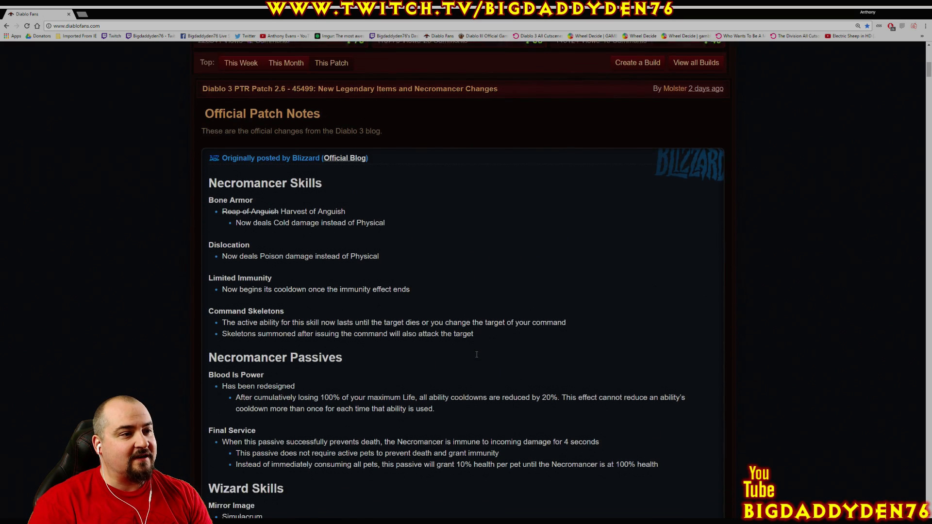
pyautogui.scroll(-3)
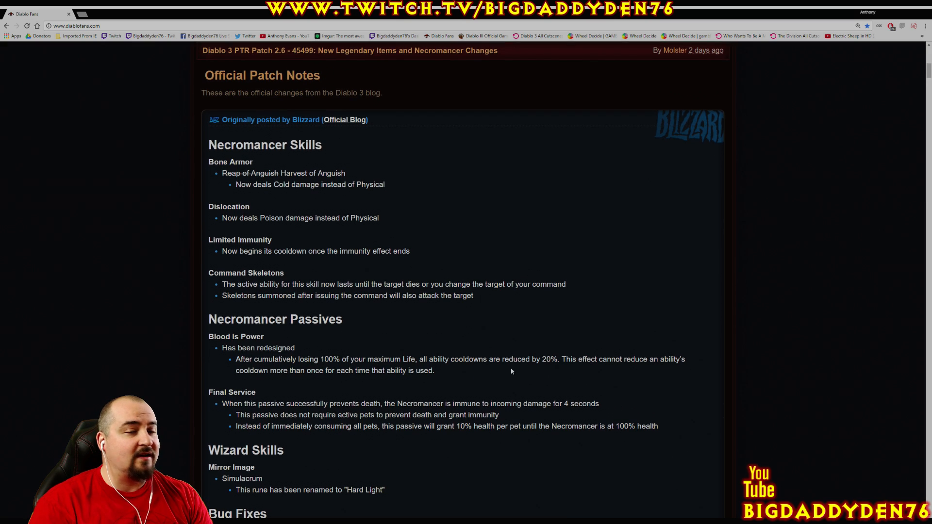